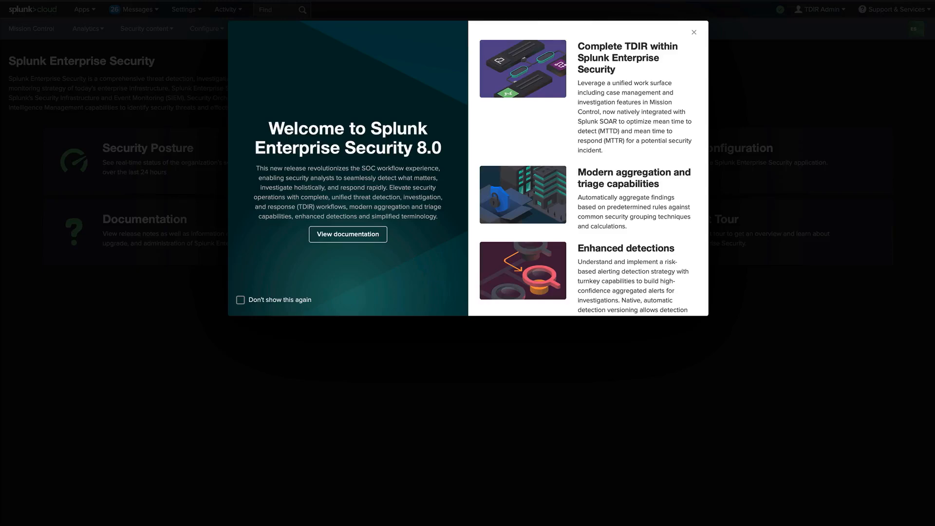
- Dismiss the ES 8.0 welcome overview to reach the analyst queue of findings
left_click(693, 33)
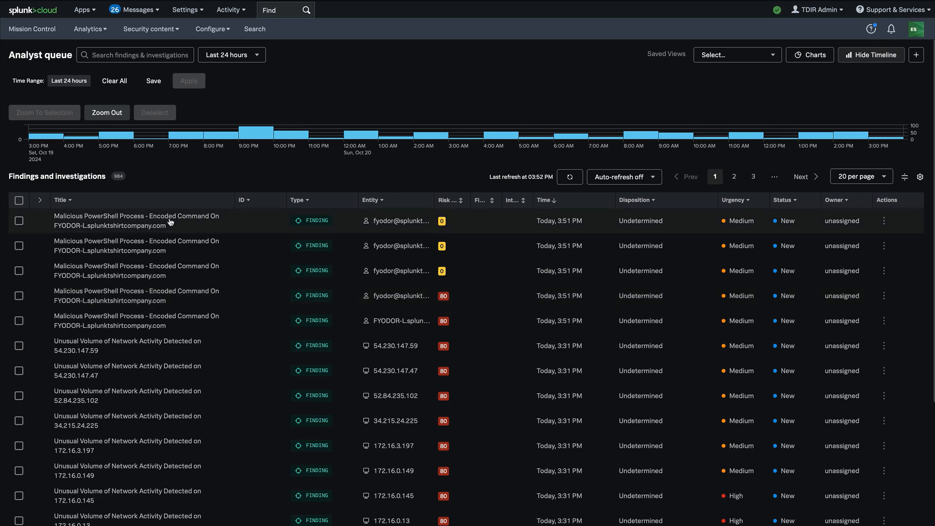
- Review the top Malicious PowerShell Process finding's details down to its automation history and SOAR note
left_click(136, 220)
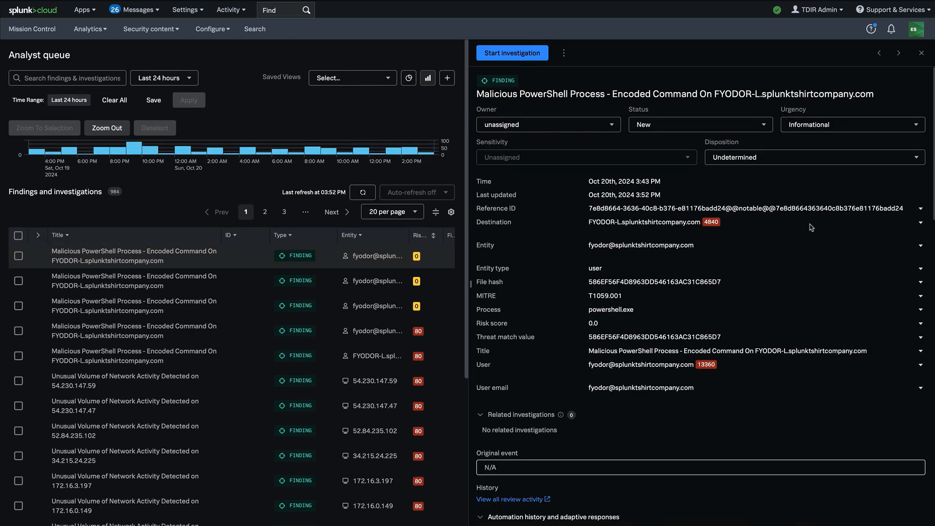
scroll("down", 3)
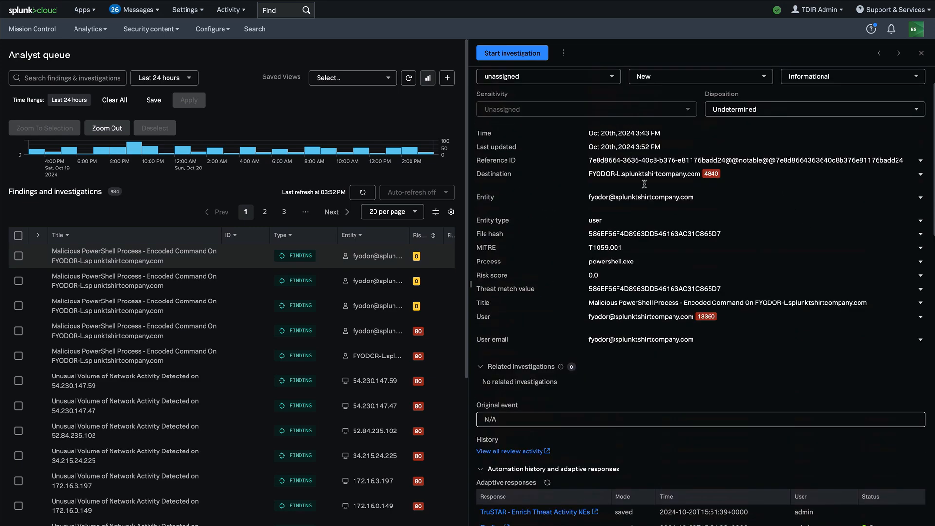
scroll("down", 3)
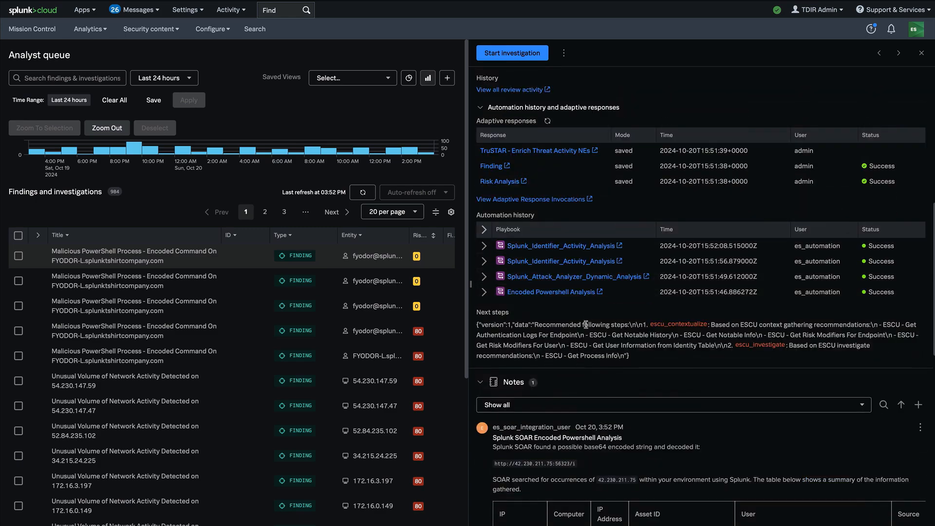
scroll("down", 3)
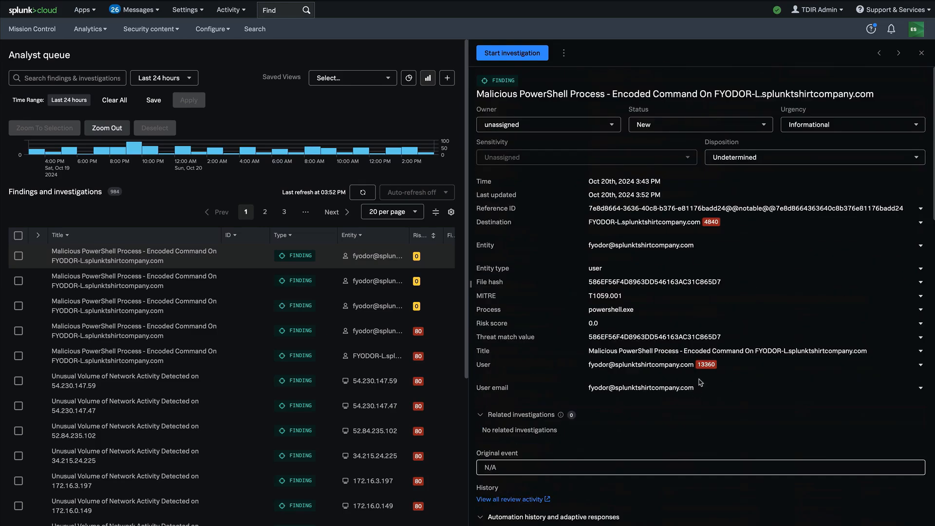
- Assign the finding to TDIR Admin and set disposition True Positive - Suspicious Activity
left_click(548, 124)
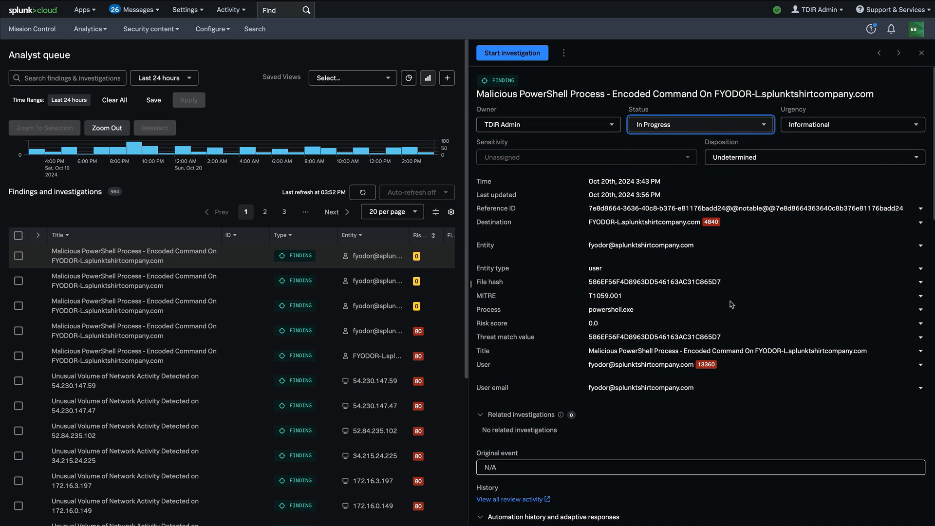
mouse_move(816, 165)
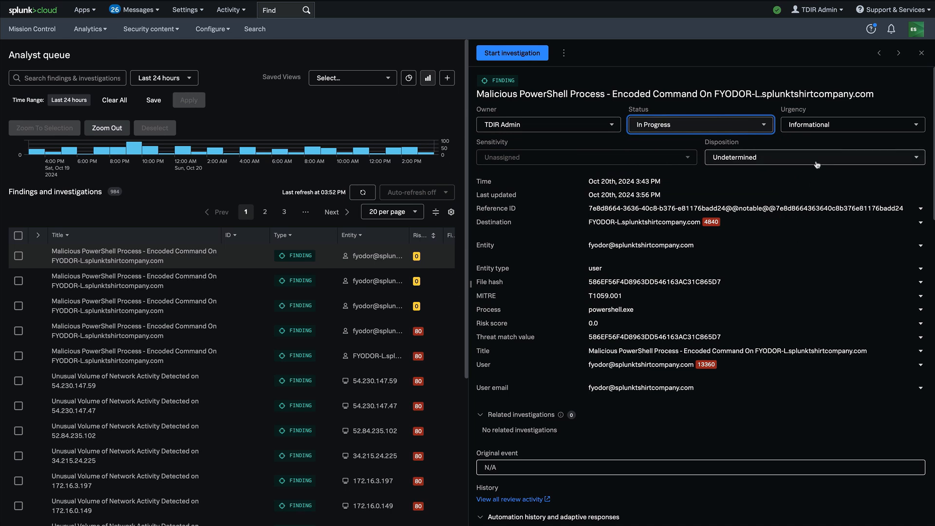
left_click(814, 157)
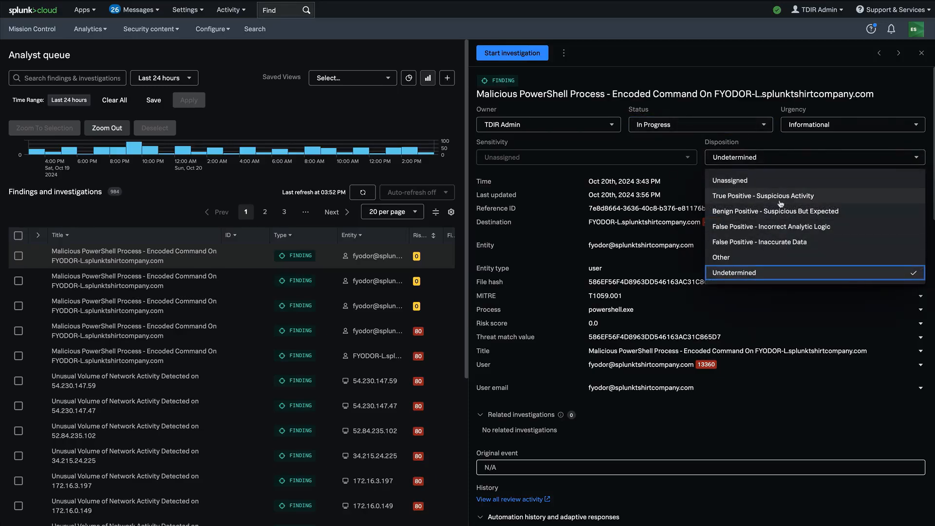
left_click(763, 196)
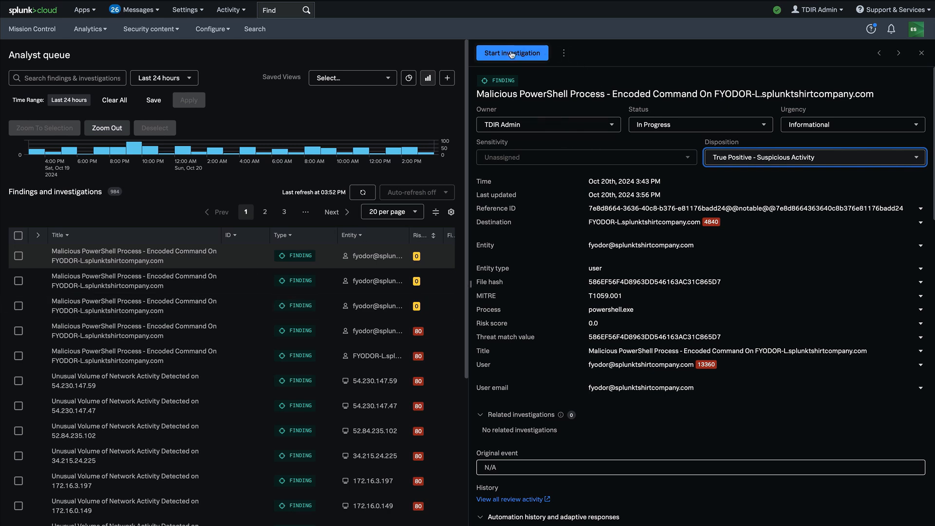
- Start investigation ES-00001 from the PowerShell finding
left_click(512, 52)
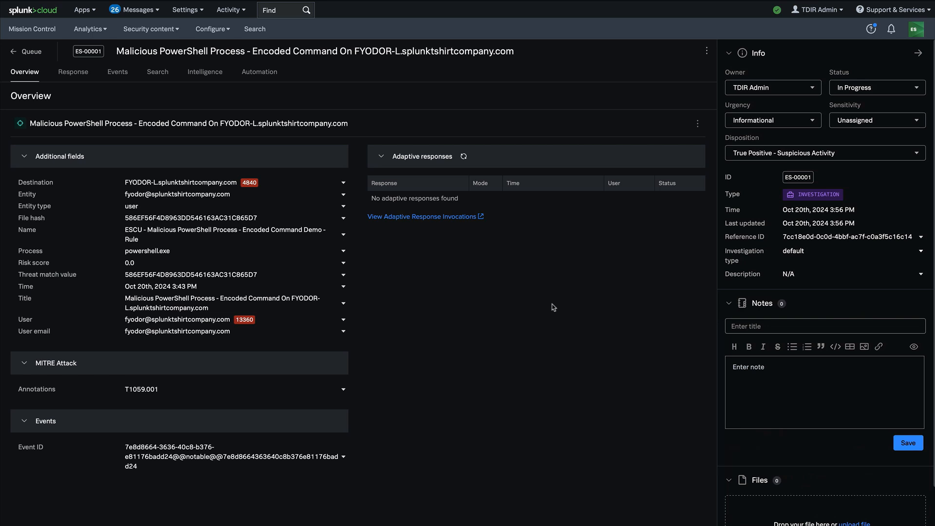
mouse_move(525, 267)
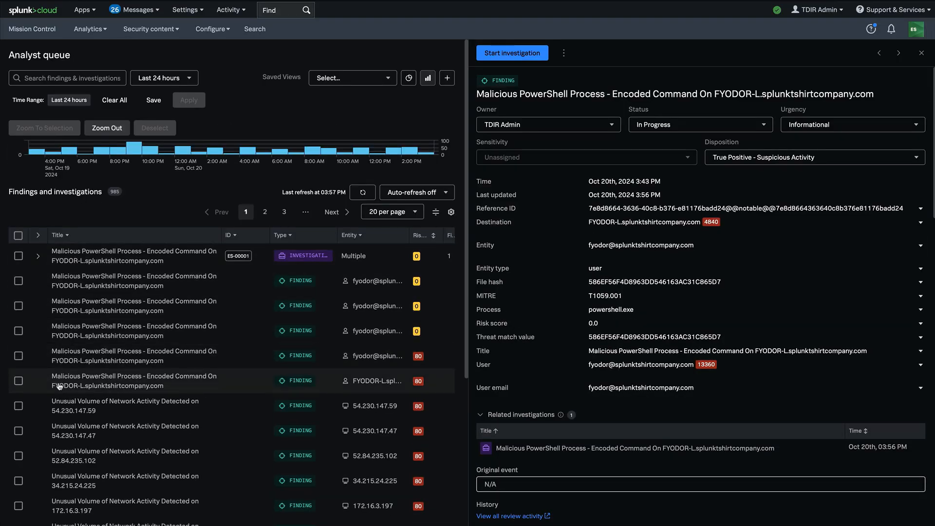
- Add the four selected Malicious PowerShell Process findings to existing investigation ES-00001
left_click(18, 285)
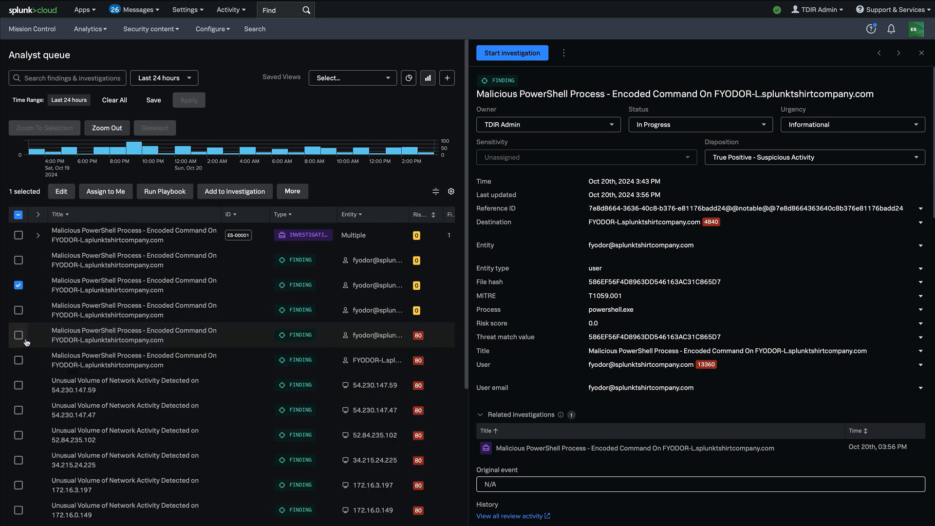
left_click(17, 336)
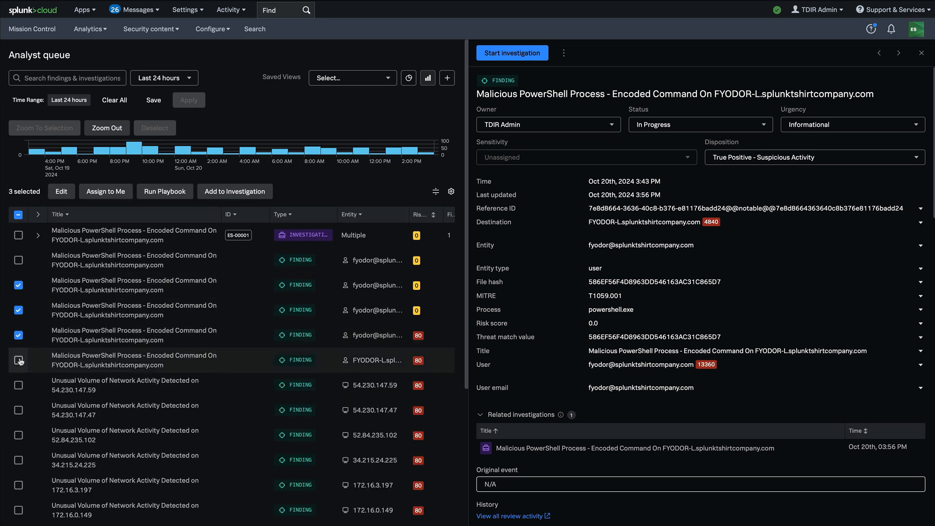
left_click(235, 192)
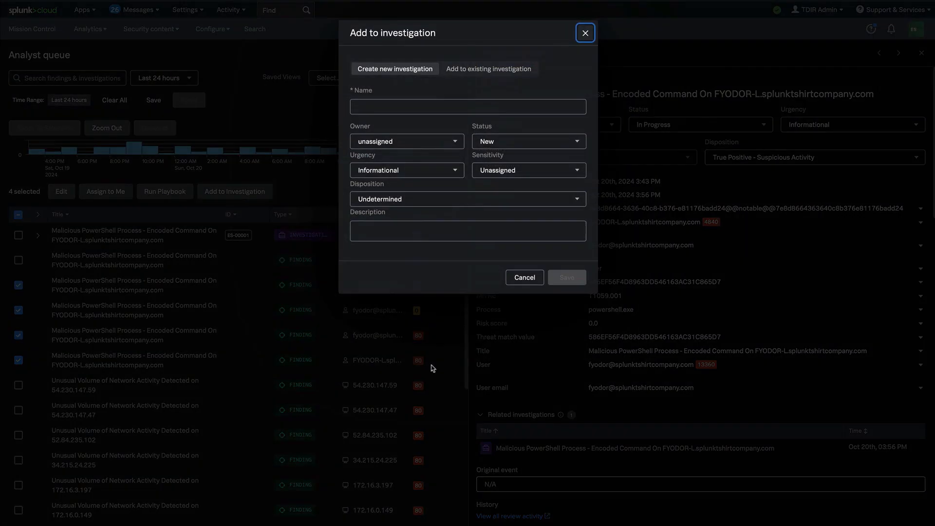
left_click(488, 68)
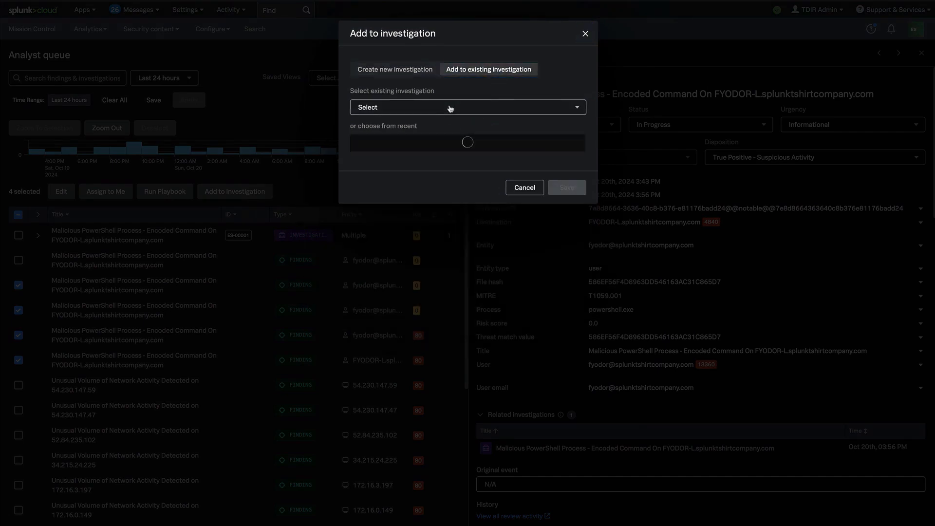
left_click(467, 151)
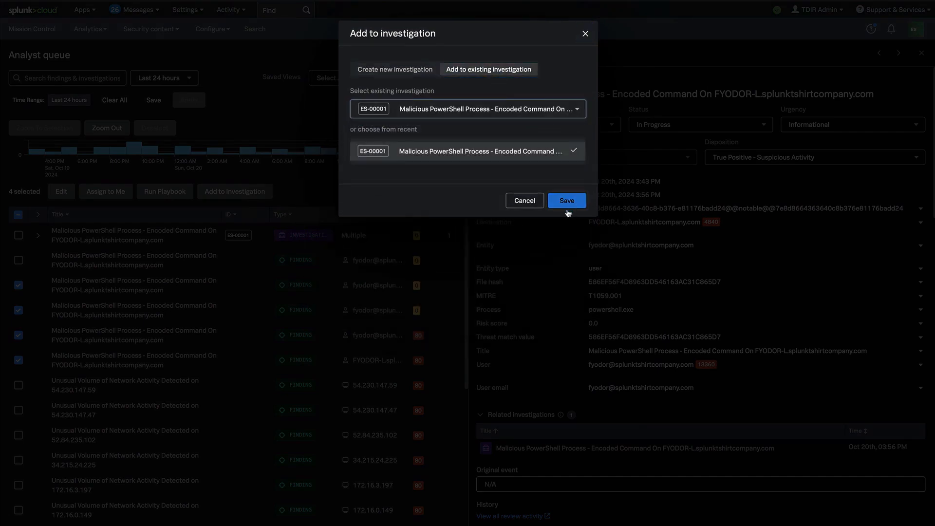
left_click(565, 200)
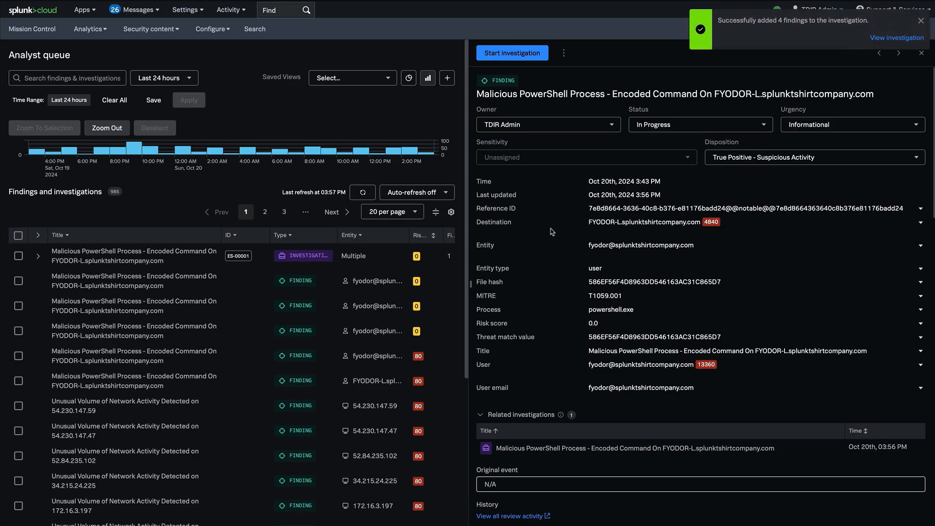
mouse_move(368, 320)
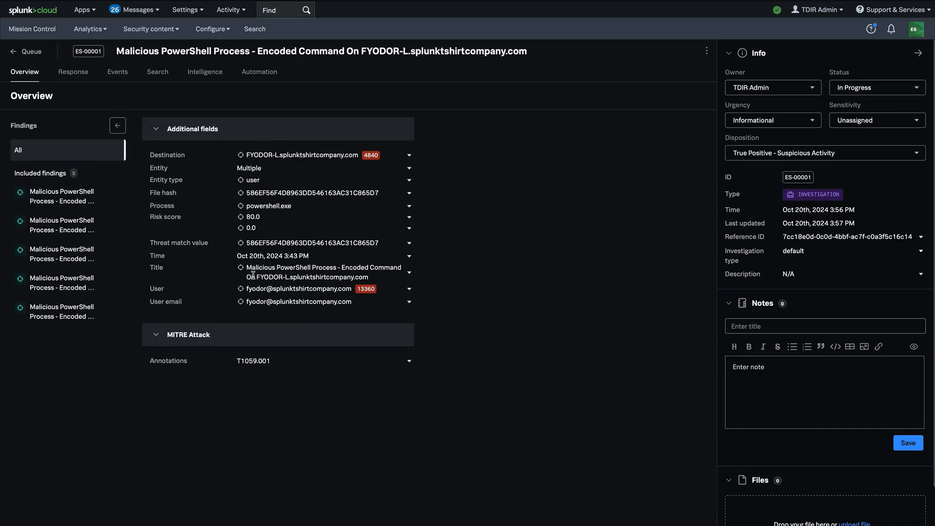
- Review ES-00001's included findings one by one: second, third, fifth, then first
left_click(61, 225)
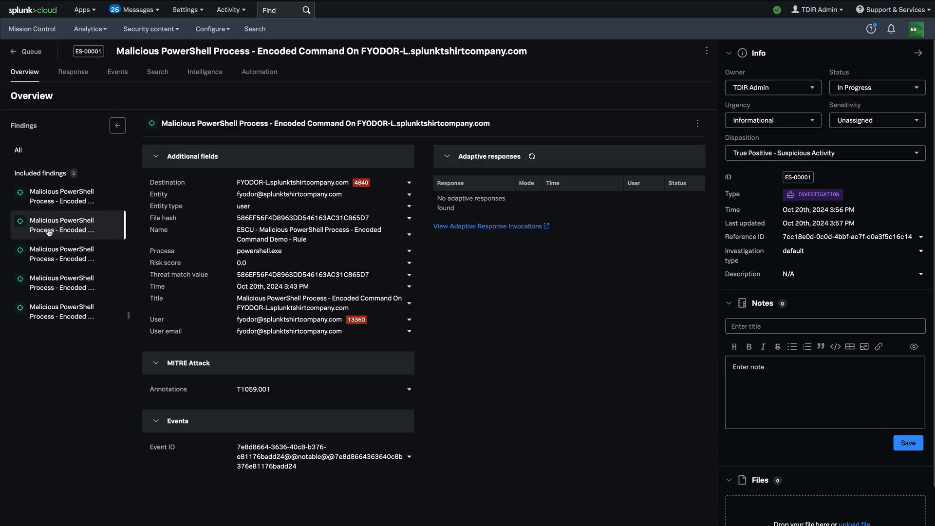
left_click(61, 253)
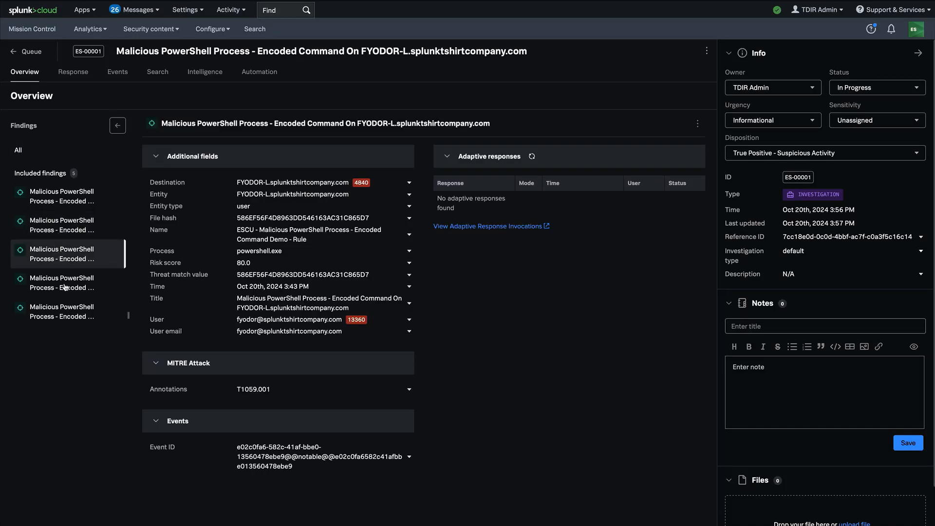
left_click(62, 312)
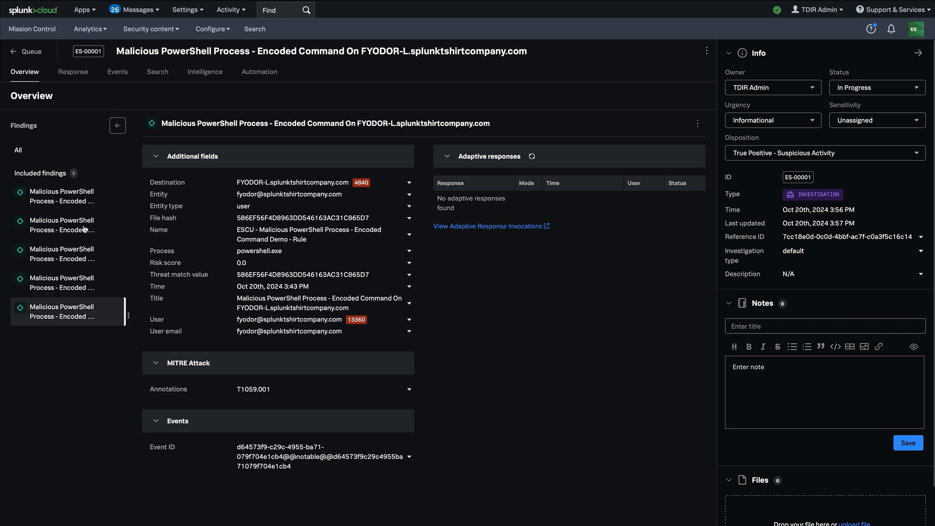
left_click(61, 195)
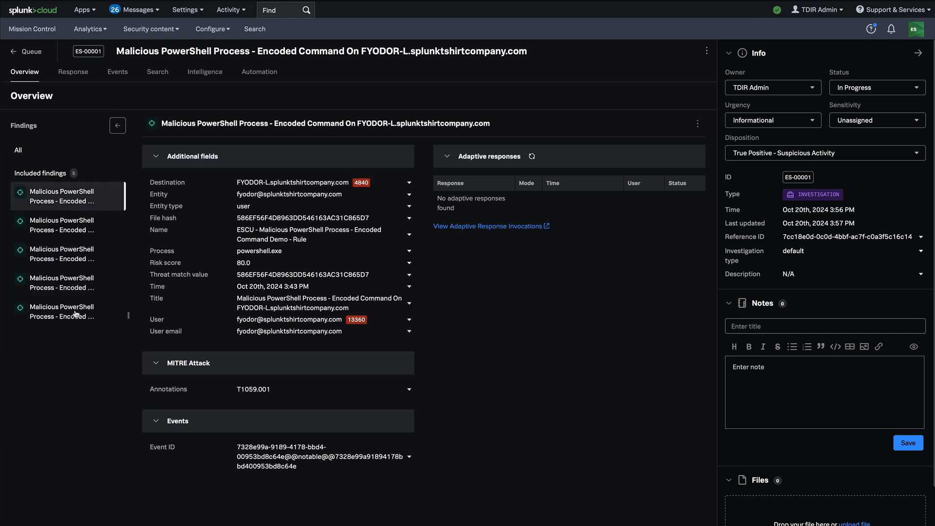
mouse_move(416, 277)
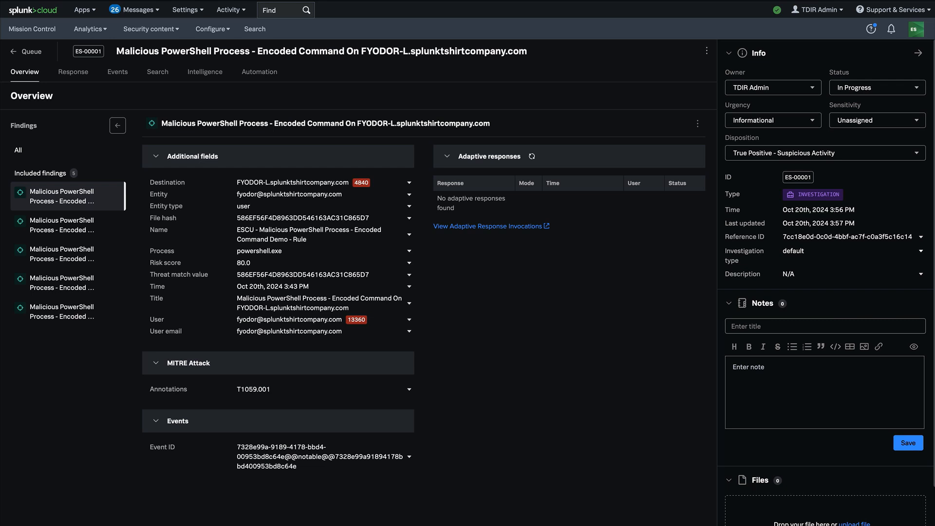
mouse_move(73, 75)
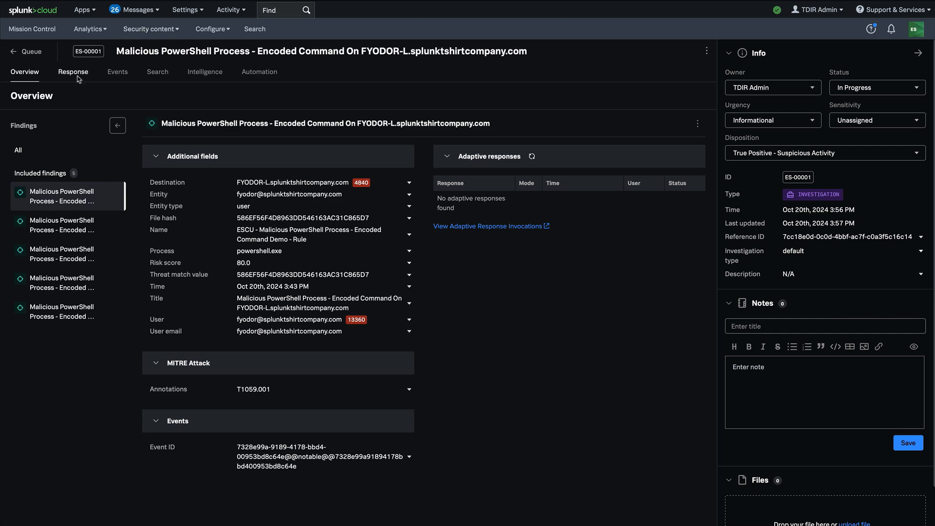
- Show ES-00001's Response area, which has no response plan yet
left_click(73, 71)
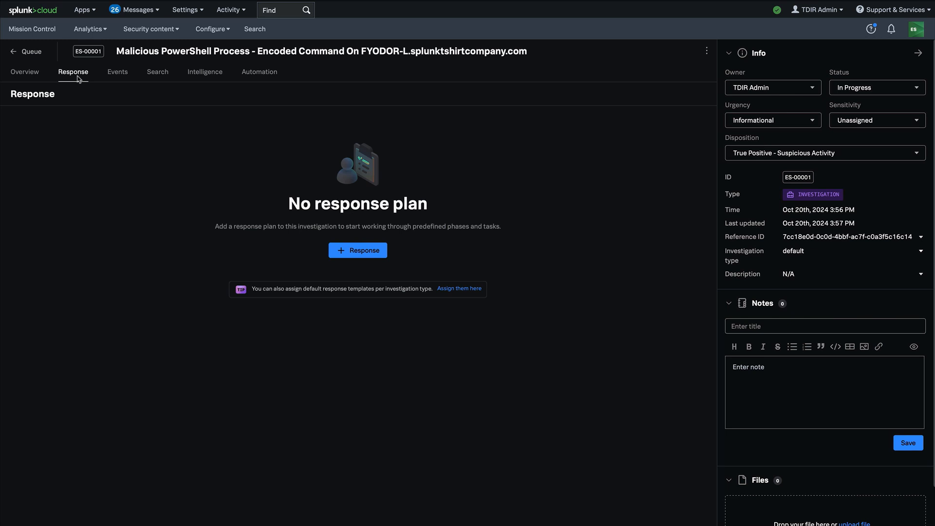
mouse_move(418, 315)
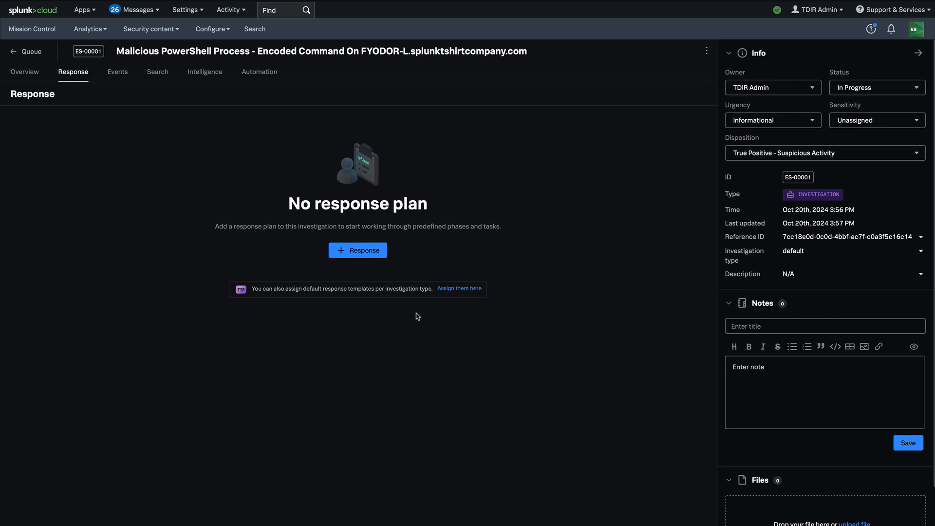
mouse_move(406, 314)
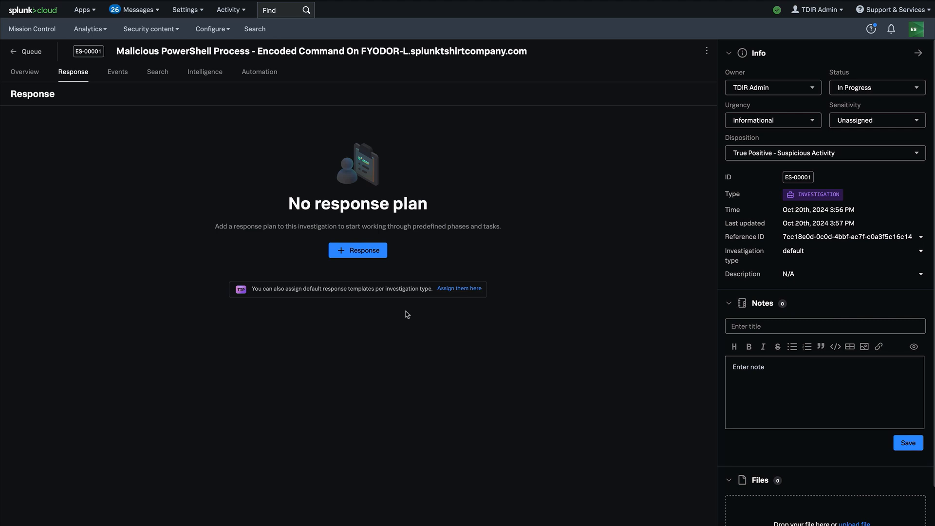
mouse_move(405, 315)
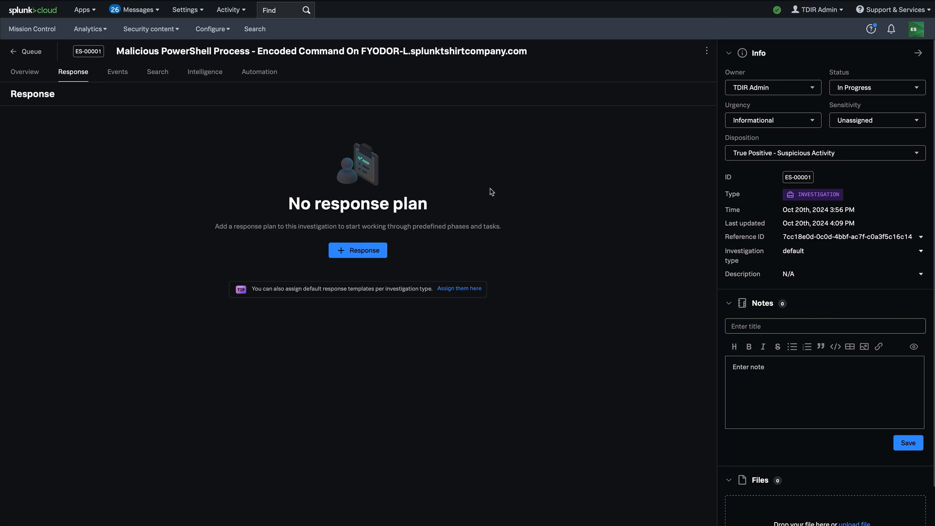
- Choose the Generic Incident Response plan from the published response plans for ES-00001
left_click(357, 251)
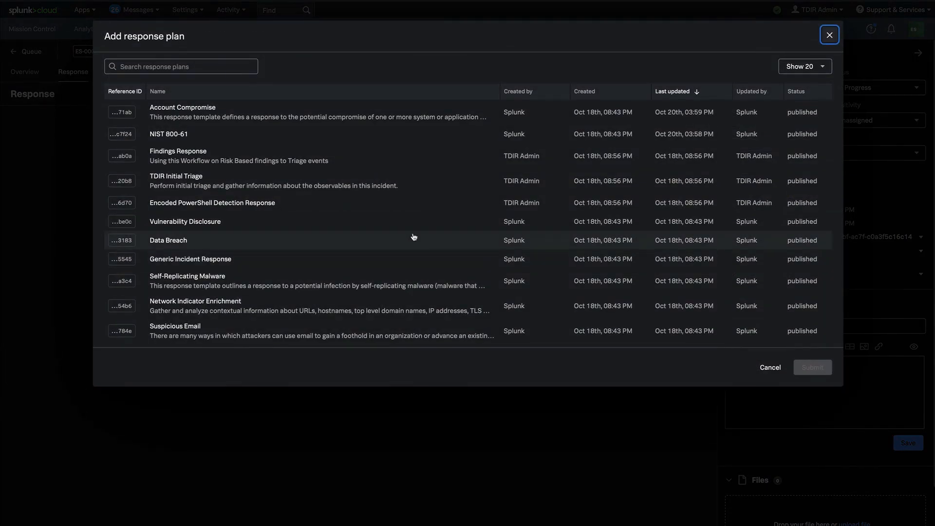
mouse_move(428, 230)
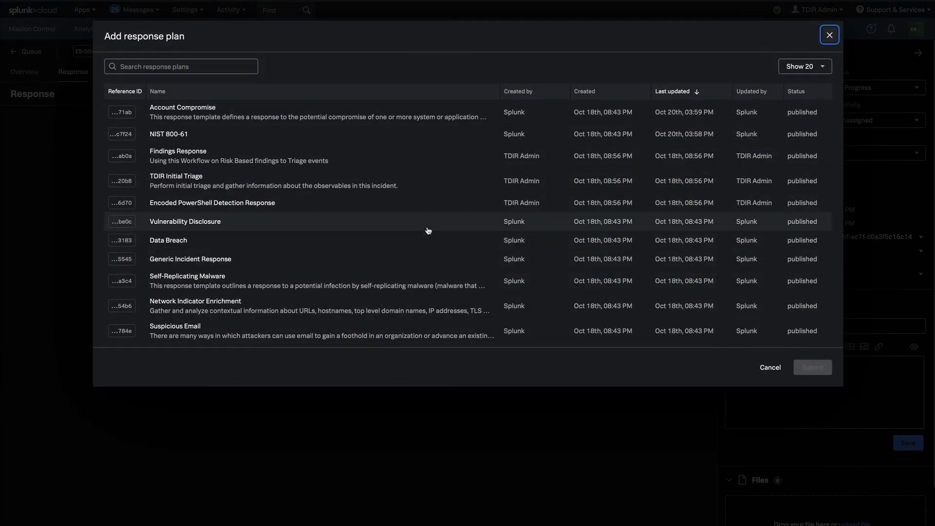
mouse_move(426, 229)
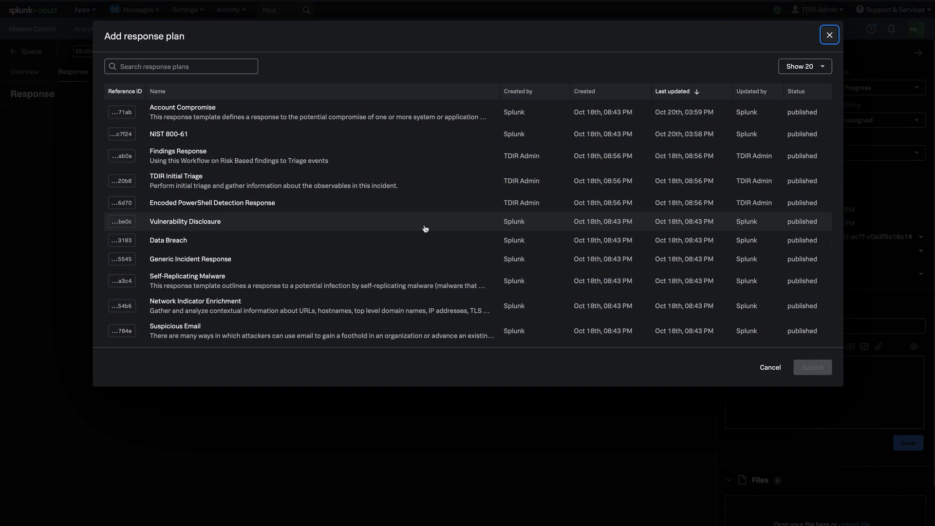
mouse_move(376, 276)
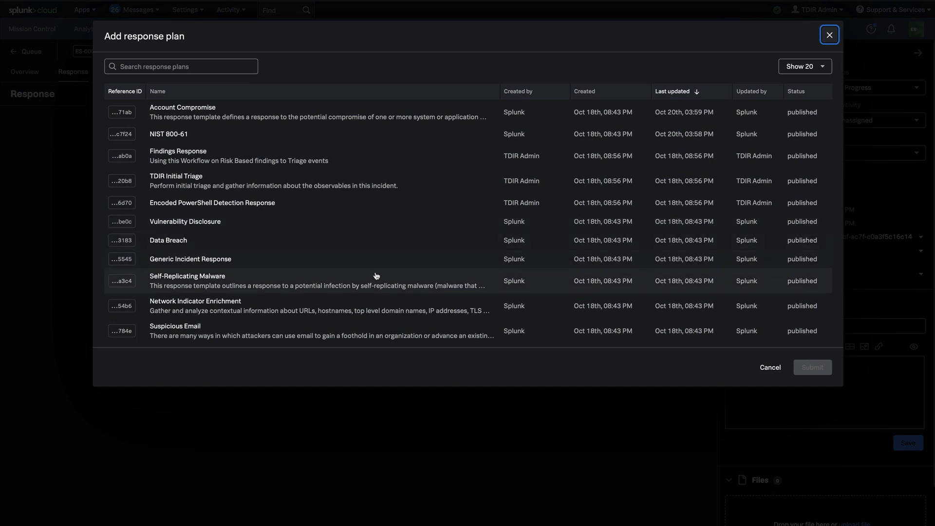
left_click(828, 34)
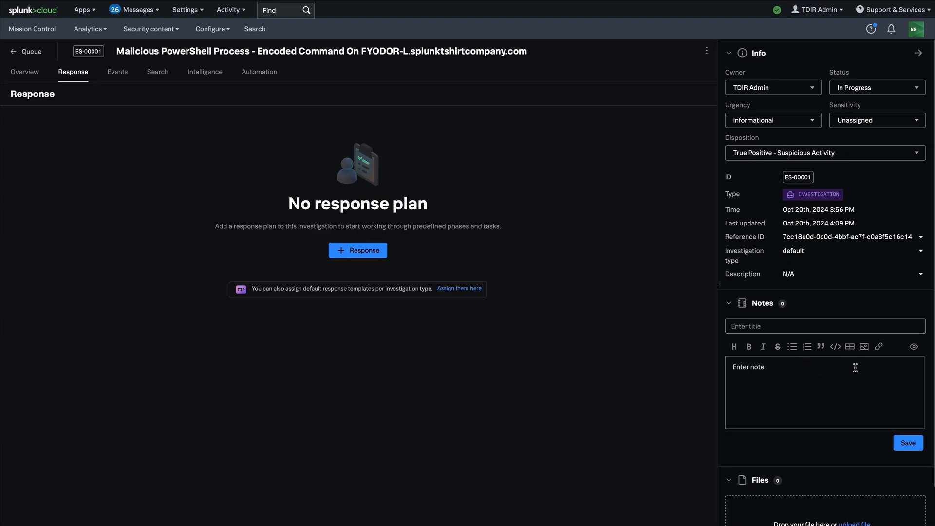
- Assign the Report incident response execution task to the admin user
left_click(357, 250)
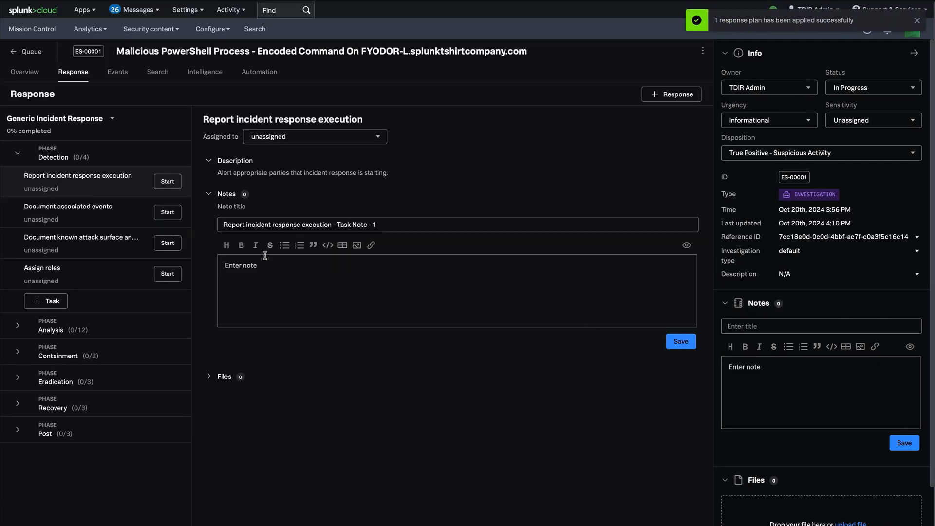
mouse_move(261, 256)
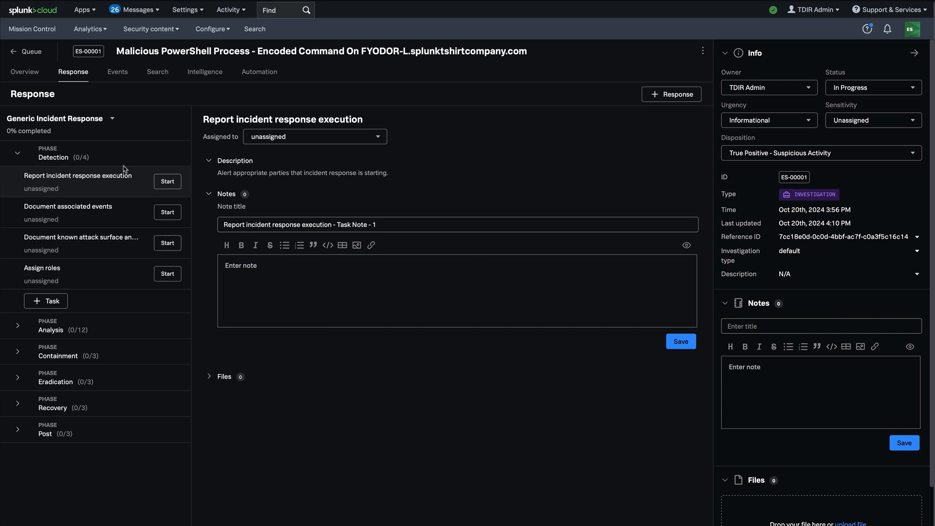
mouse_move(72, 199)
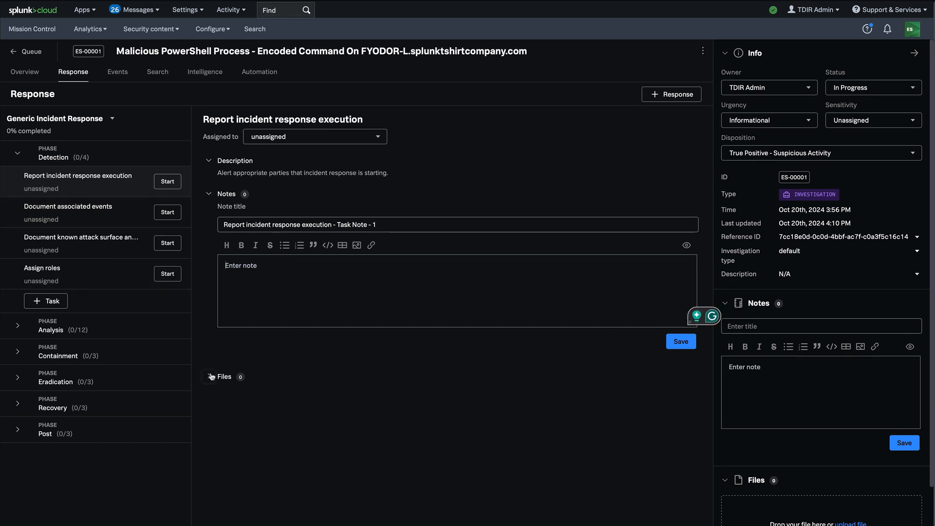
left_click(224, 376)
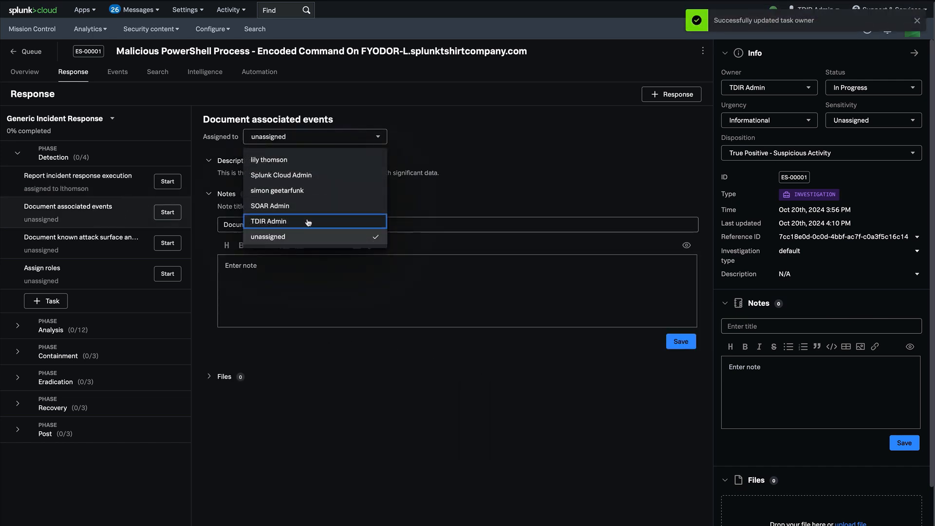
left_click(268, 221)
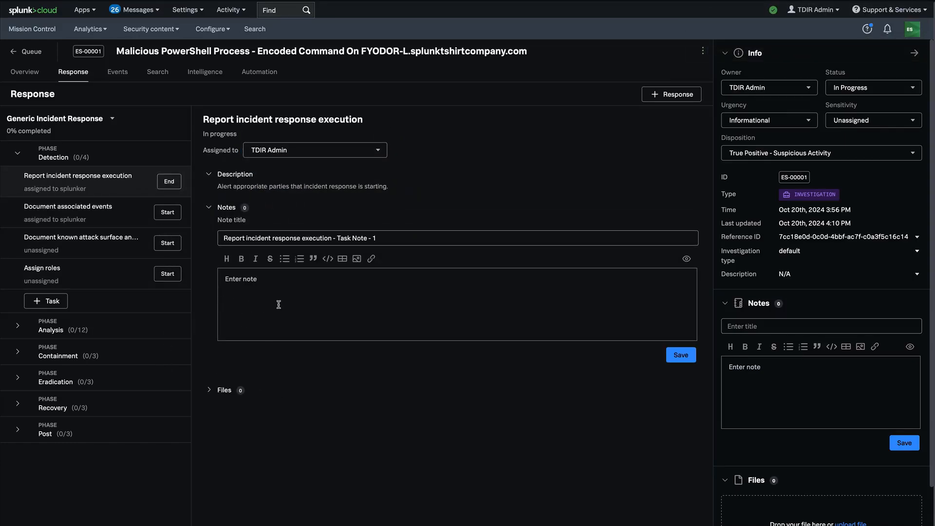
mouse_move(363, 302)
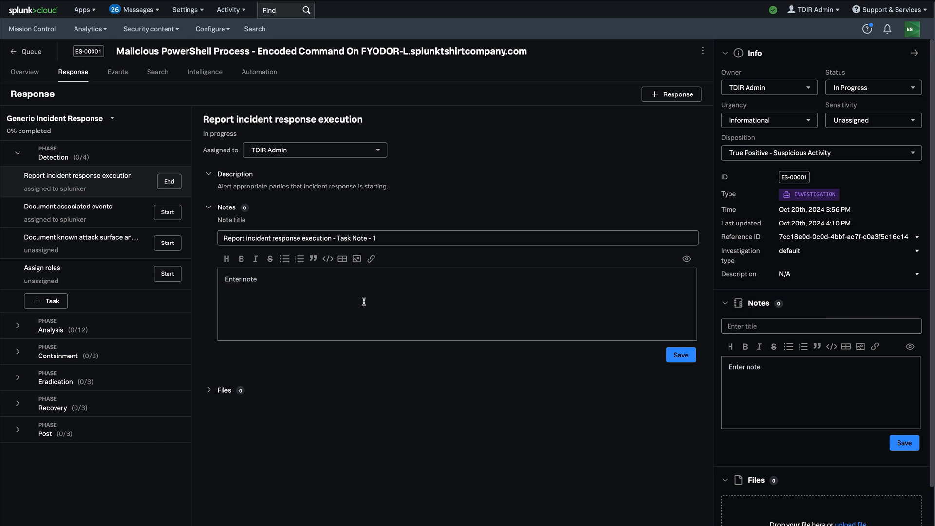
mouse_move(104, 212)
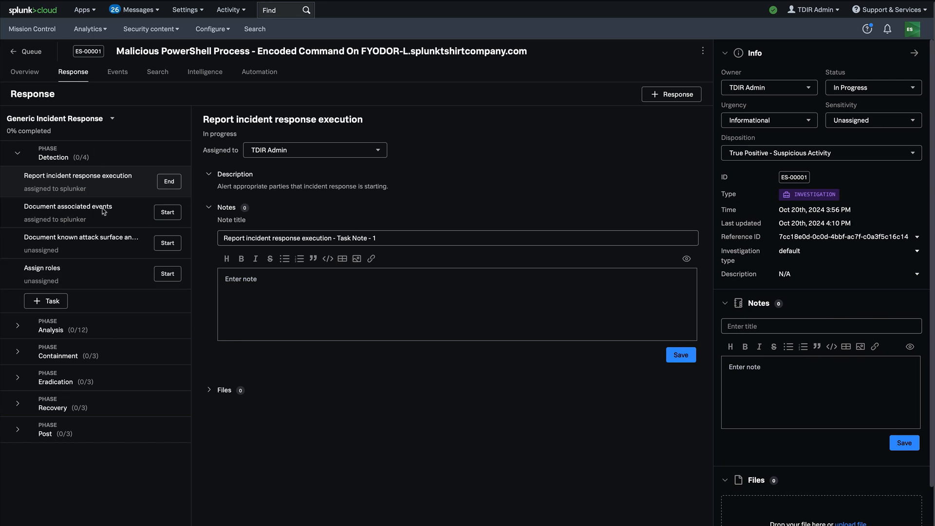
- Complete the Document associated events task and collapse the Analysis, Recovery and Detection phases
left_click(169, 181)
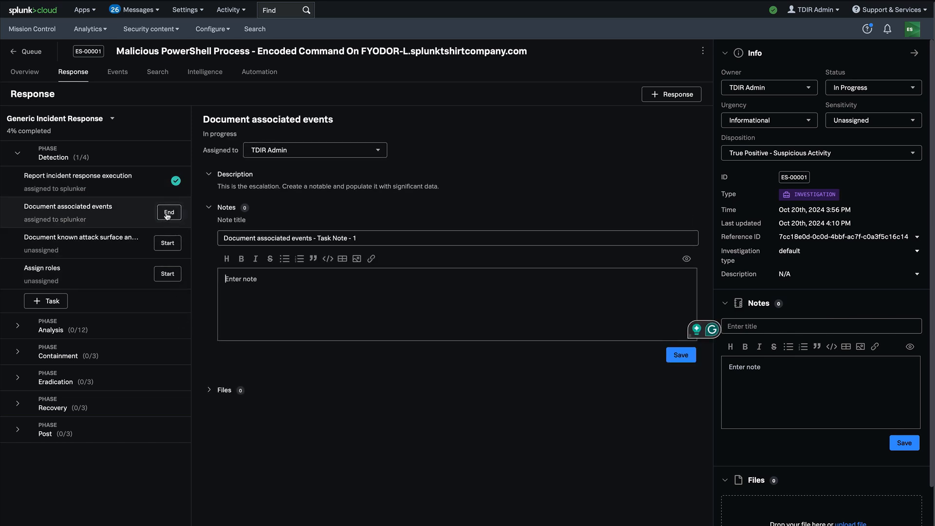
left_click(169, 213)
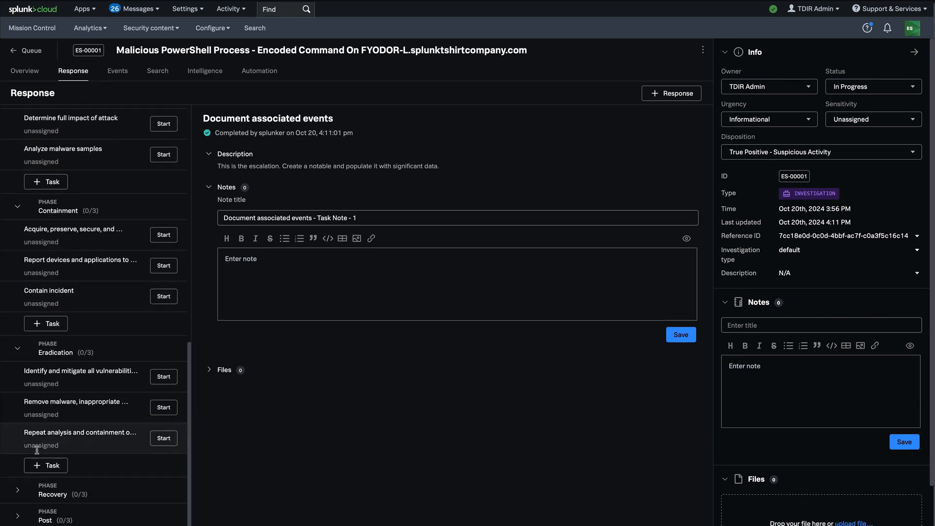
scroll("down", 3)
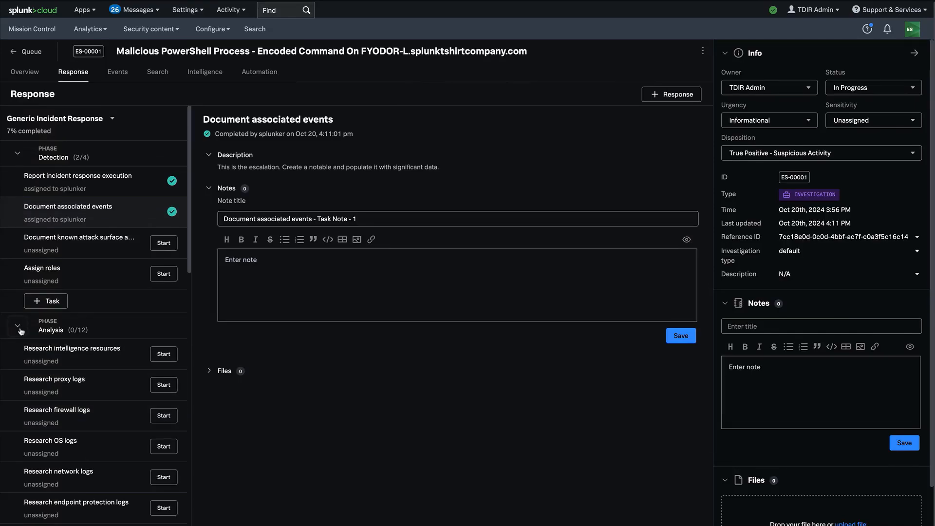
left_click(18, 330)
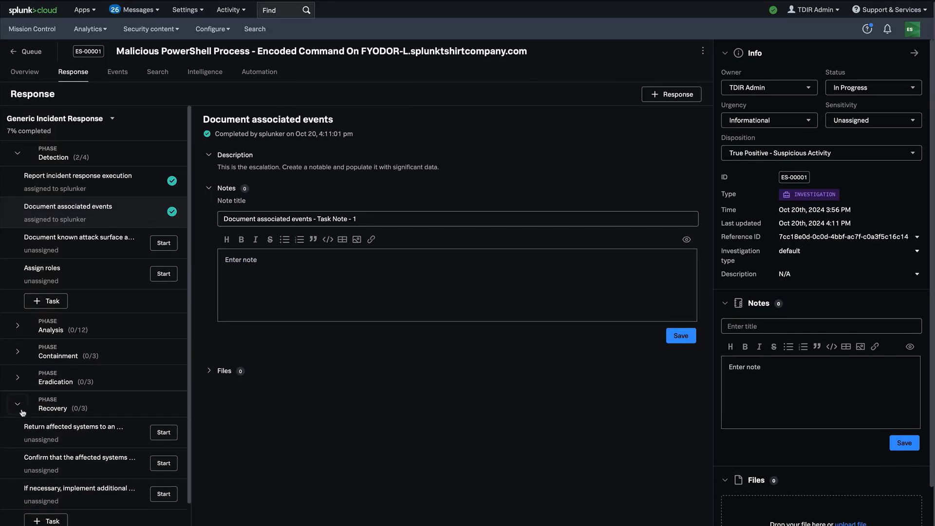
left_click(18, 403)
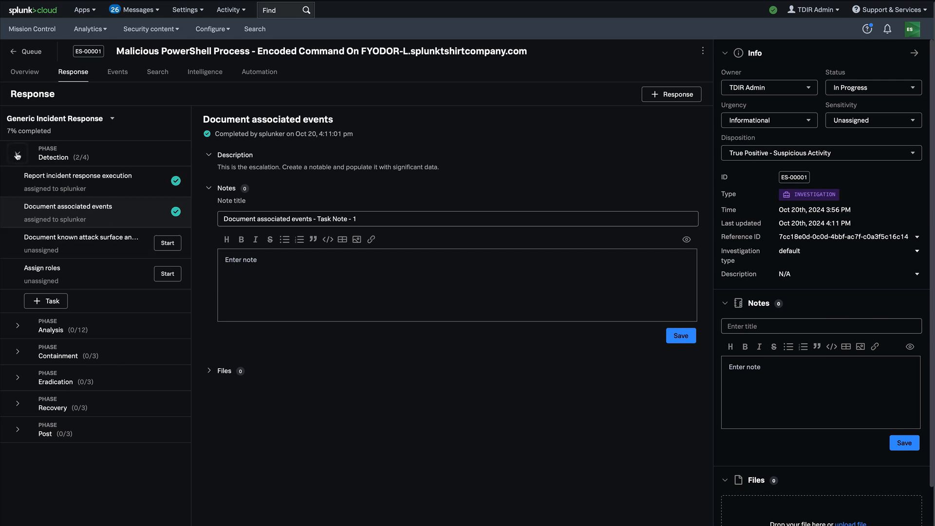
left_click(17, 153)
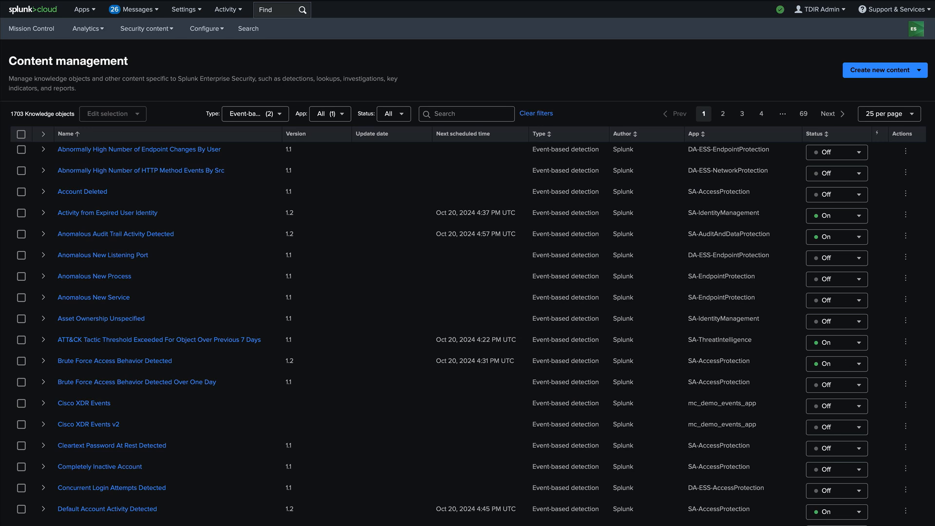
mouse_move(797, 71)
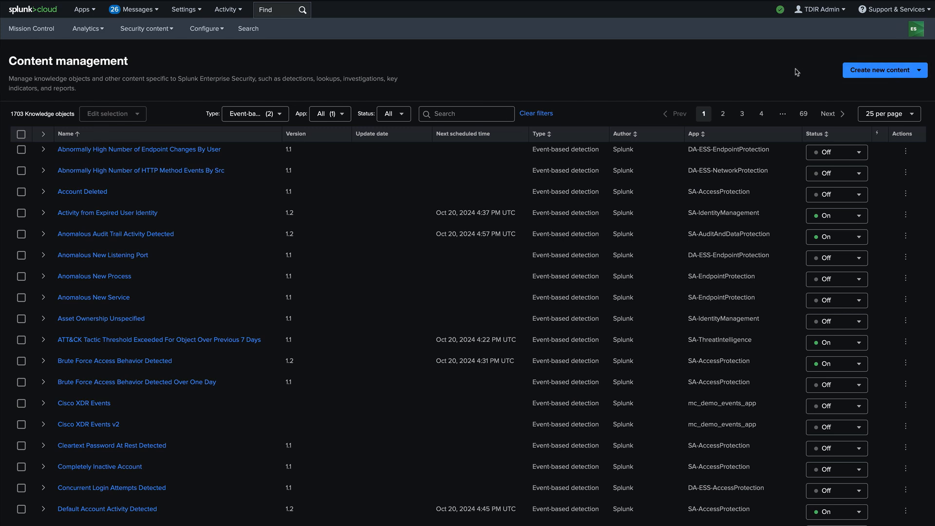
mouse_move(793, 75)
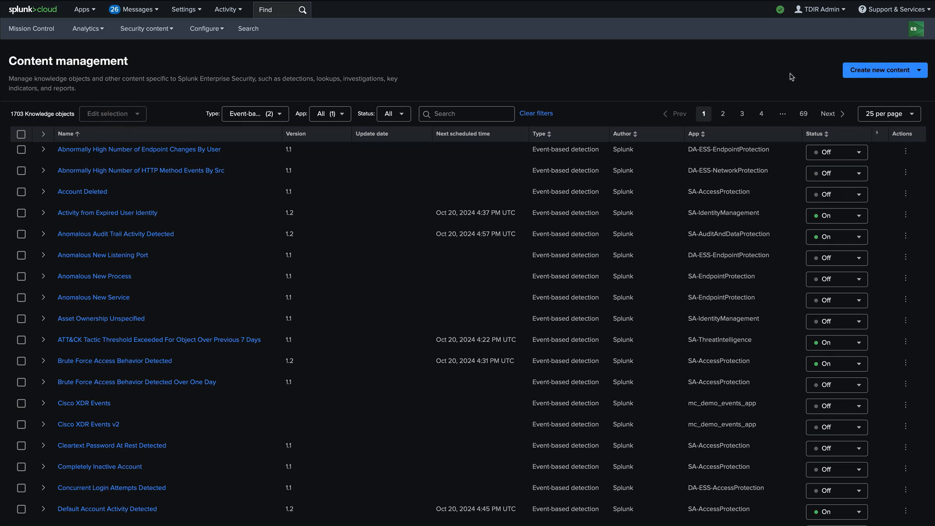
- Start creating a new Detection from Content management's Create new content list
left_click(884, 70)
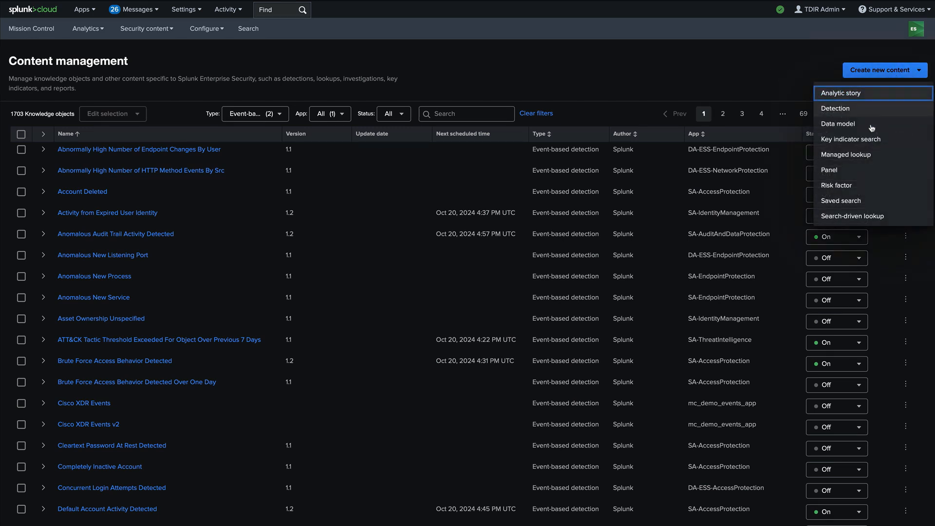
mouse_move(836, 185)
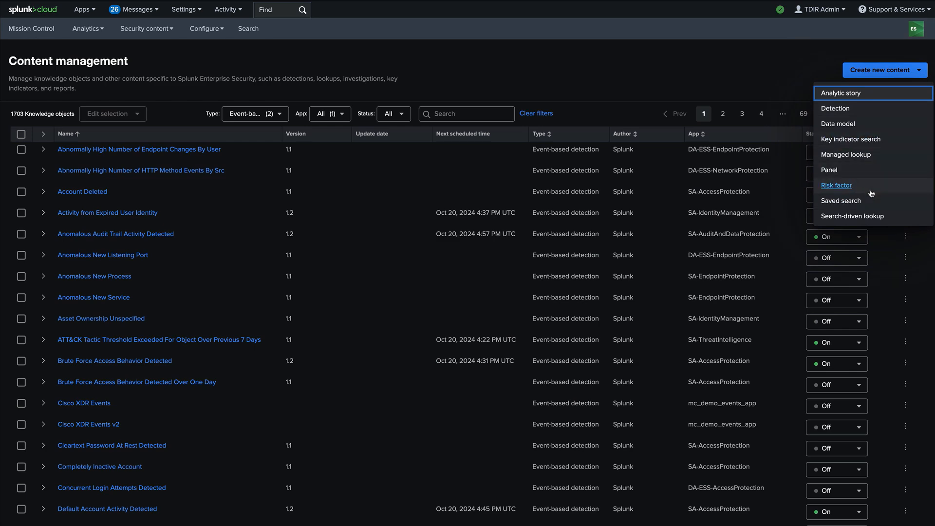
left_click(836, 108)
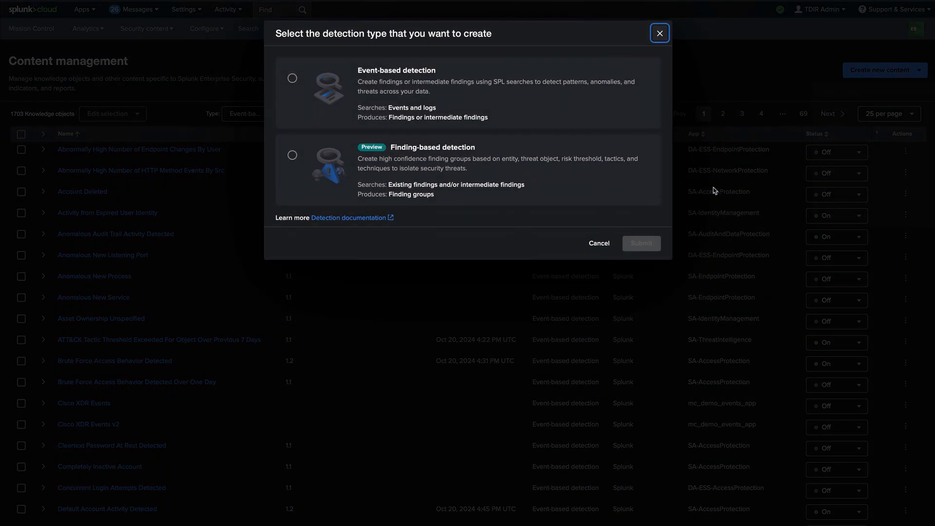
- Choose Event-based detection as the type and submit to get the blank form
left_click(293, 78)
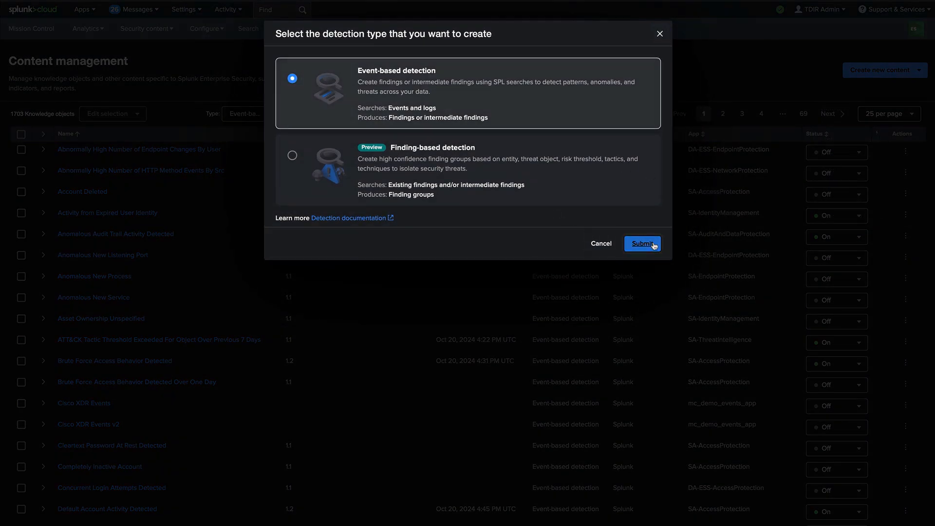
left_click(643, 244)
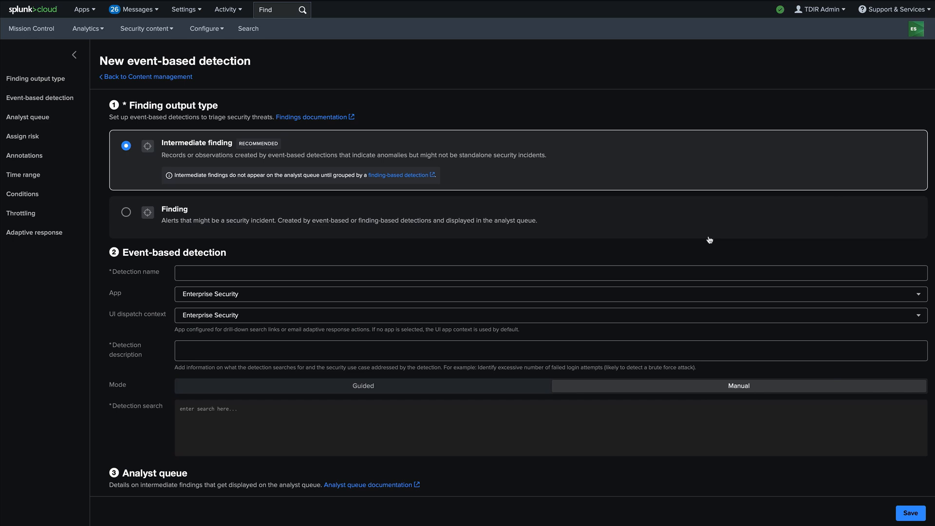
mouse_move(672, 216)
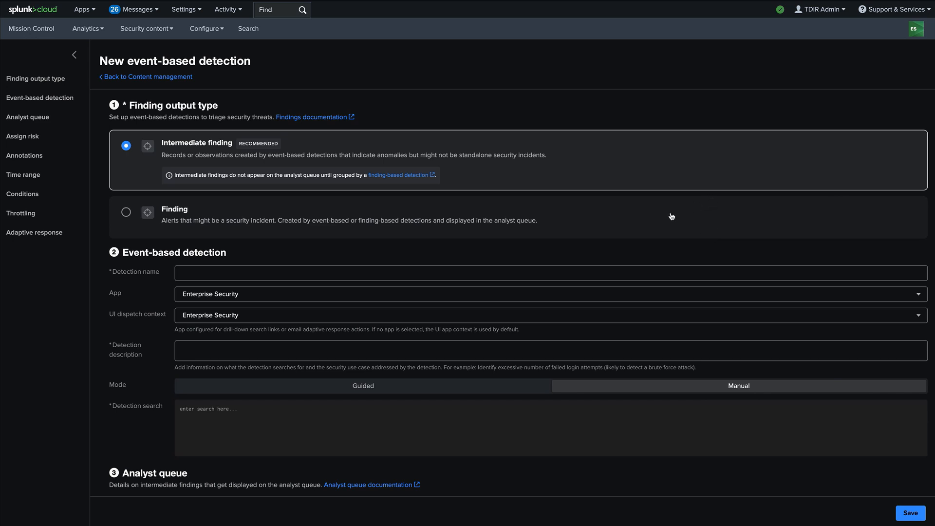
- Set the finding output type to Finding and review the Analyst queue, Annotations, Time range and Conditions sections
left_click(126, 212)
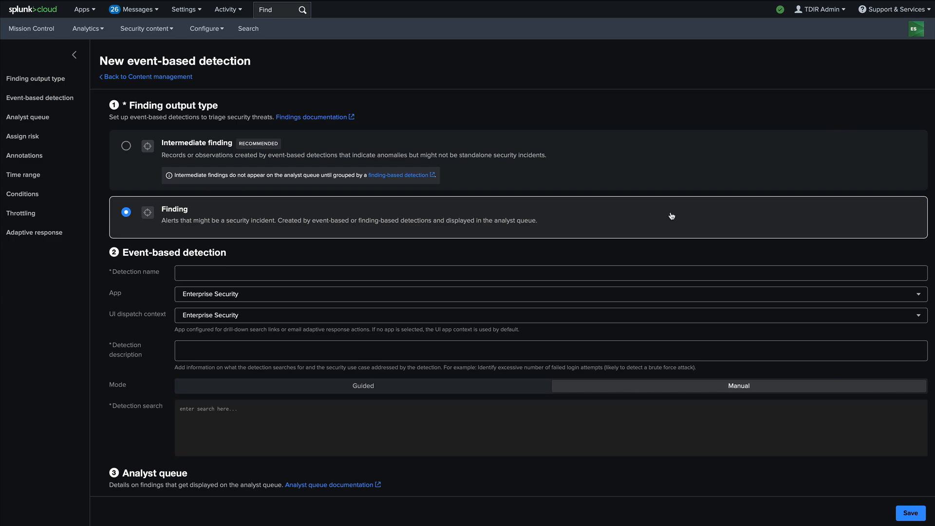
scroll("down", 3)
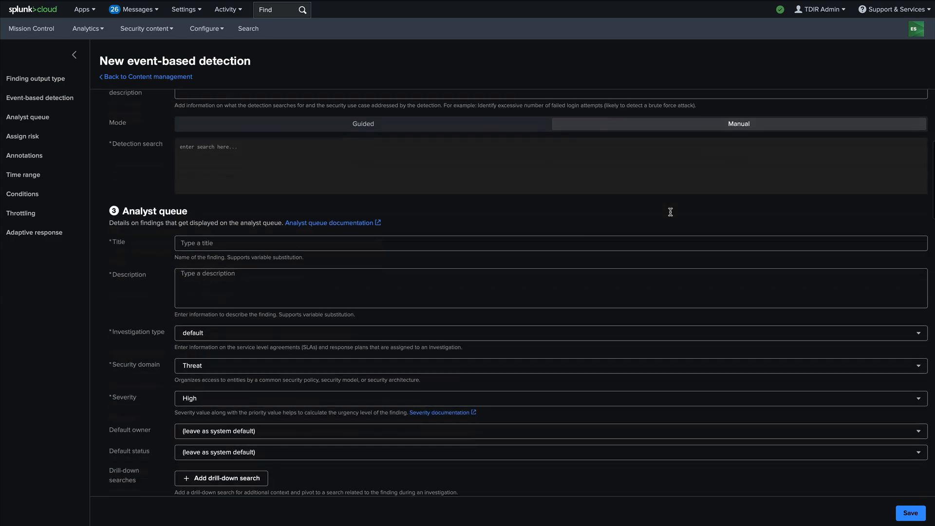
scroll("down", 3)
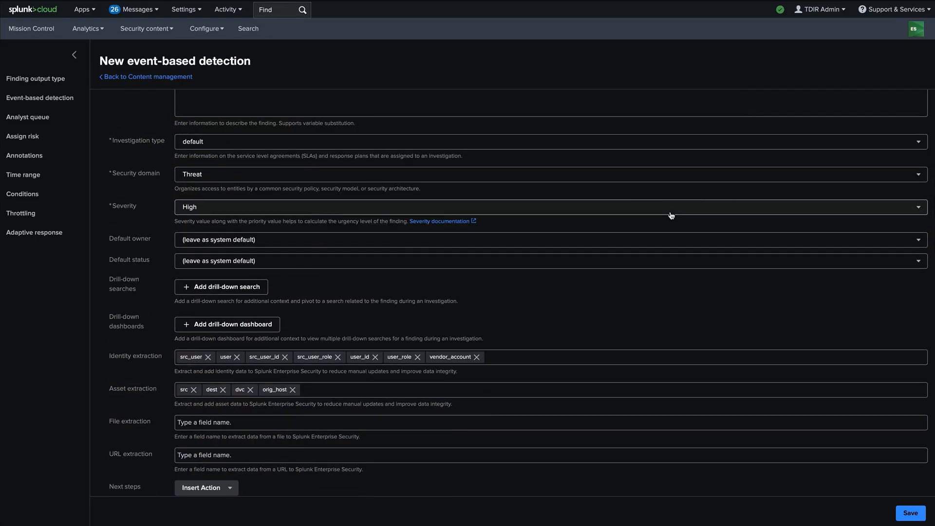
scroll("down", 3)
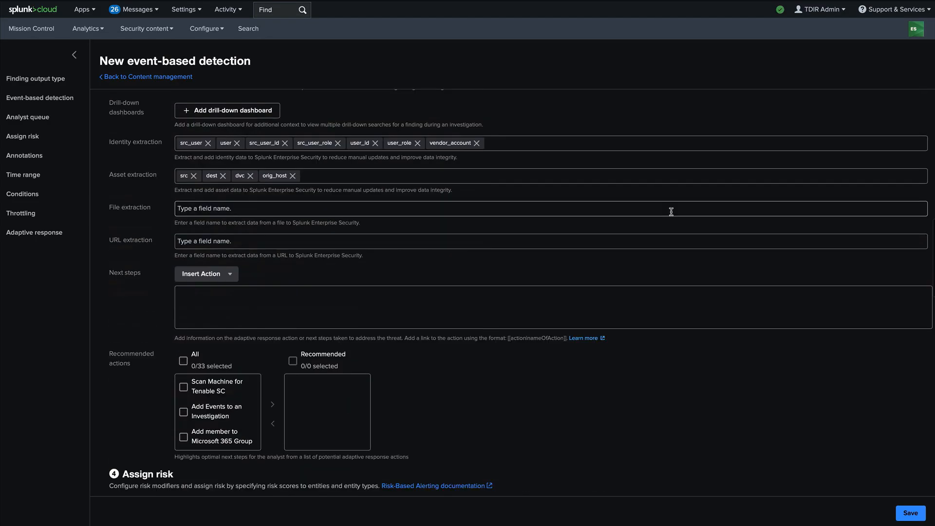
scroll("down", 3)
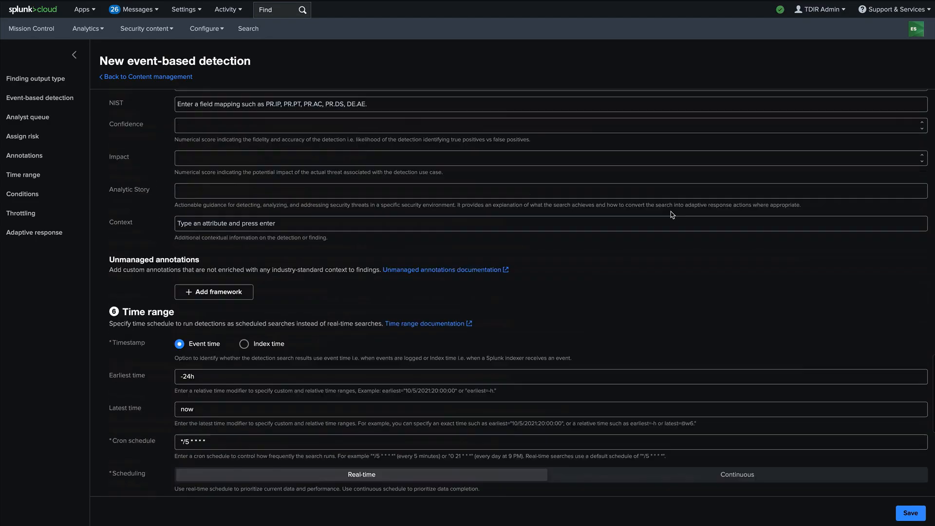
scroll("down", 3)
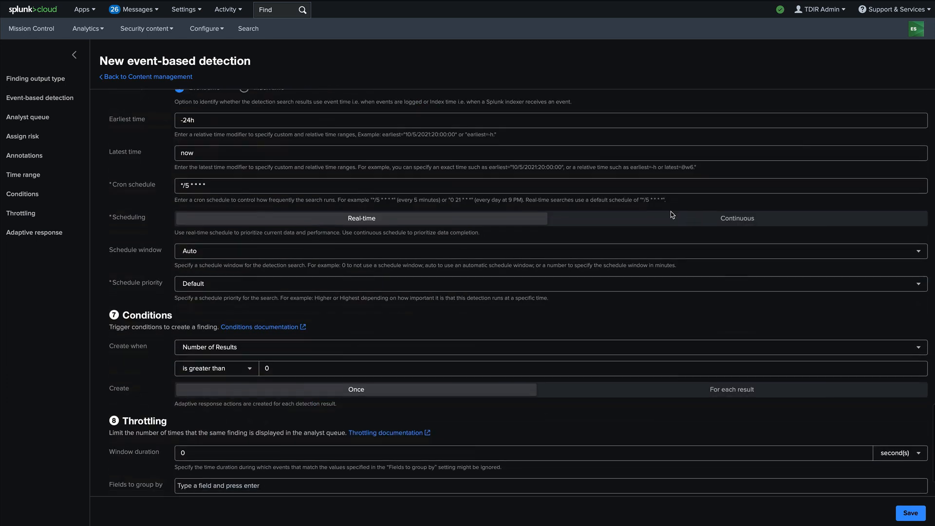
scroll("down", 3)
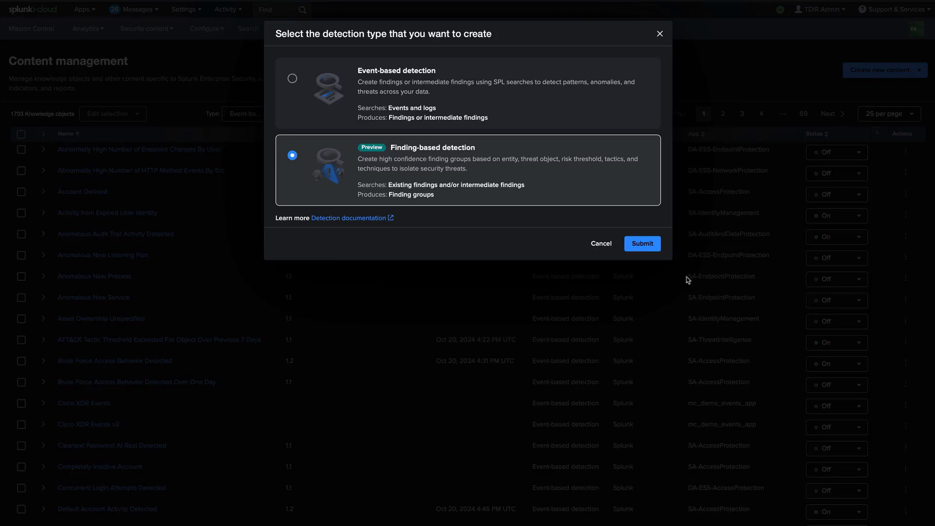
mouse_move(687, 279)
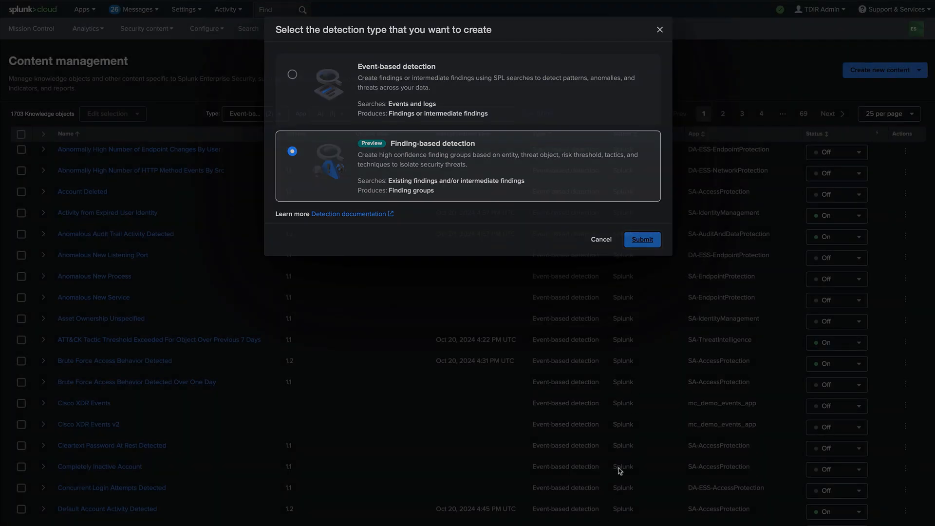
- Create a finding-based detection and uncheck Findings so it searches intermediate findings only
left_click(642, 240)
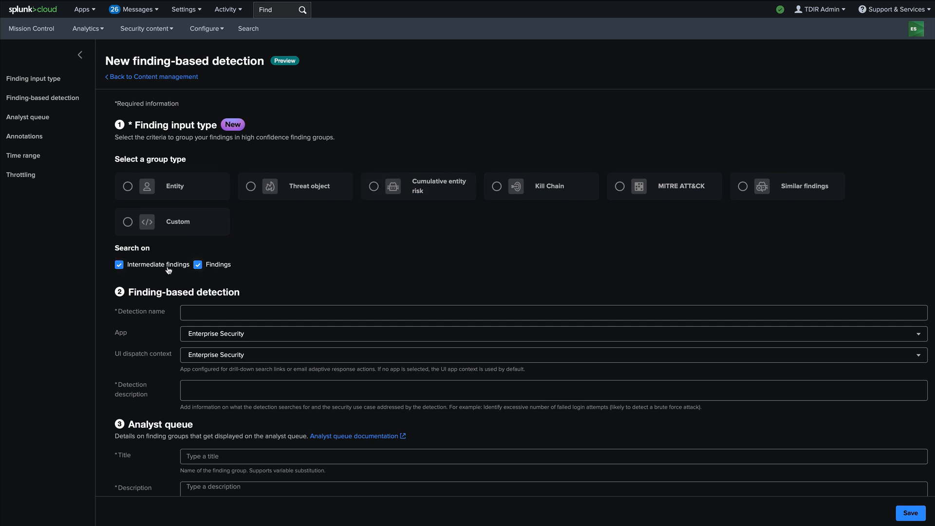
mouse_move(169, 268)
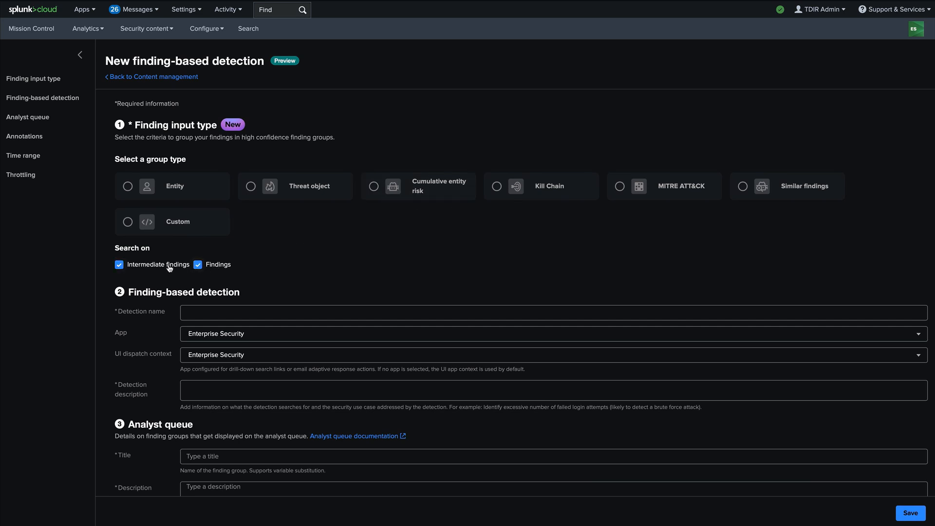
left_click(198, 264)
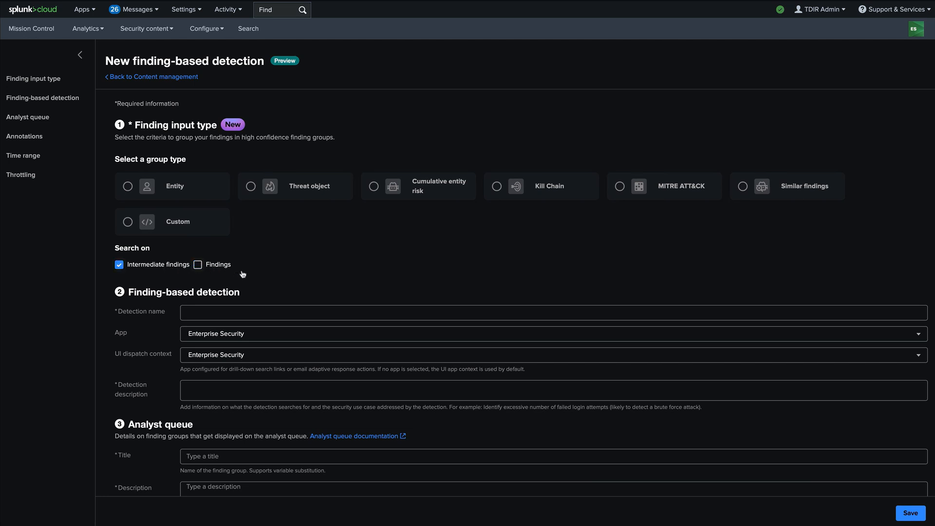
mouse_move(418, 283)
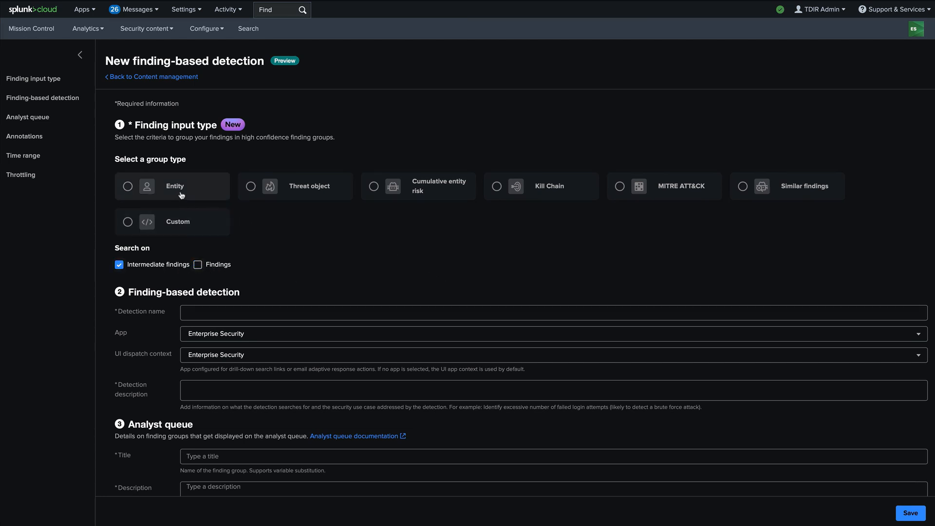
- Choose Entity as the group type, keeping the count threshold at greater than 10
left_click(126, 186)
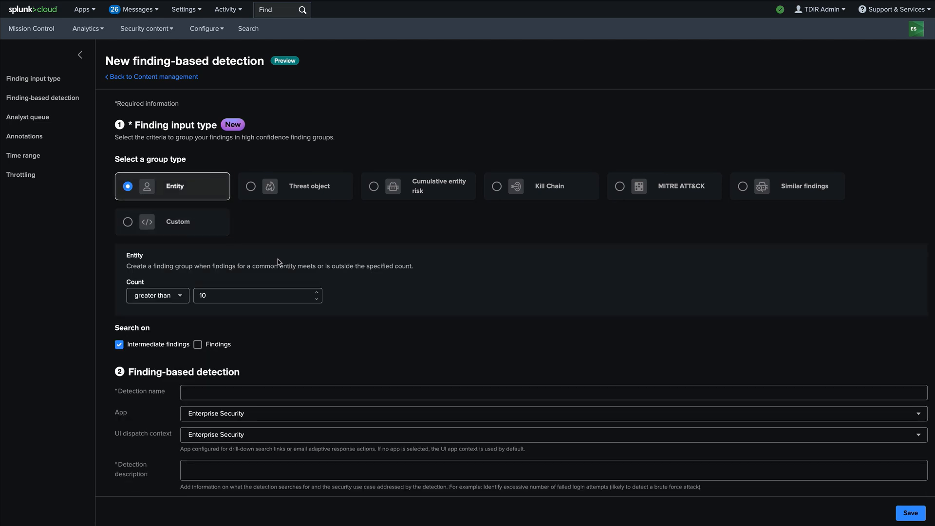
mouse_move(321, 262)
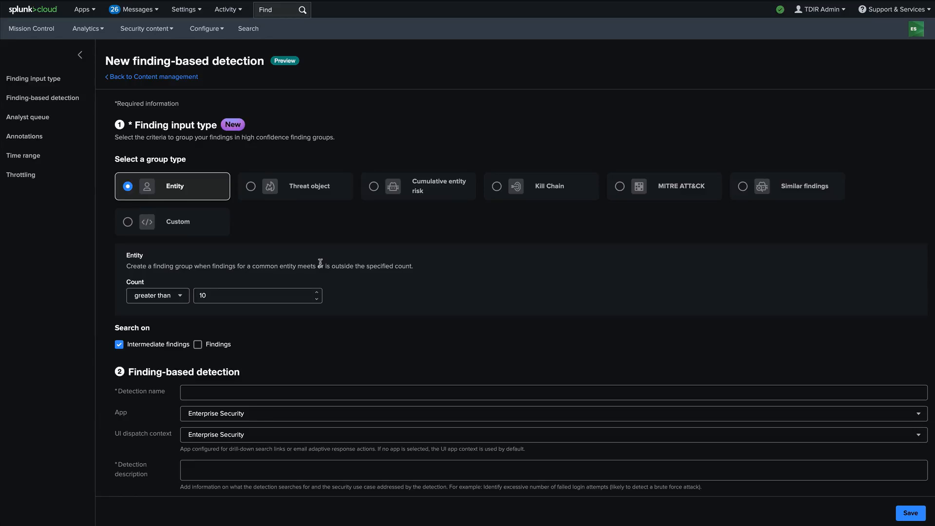
mouse_move(328, 263)
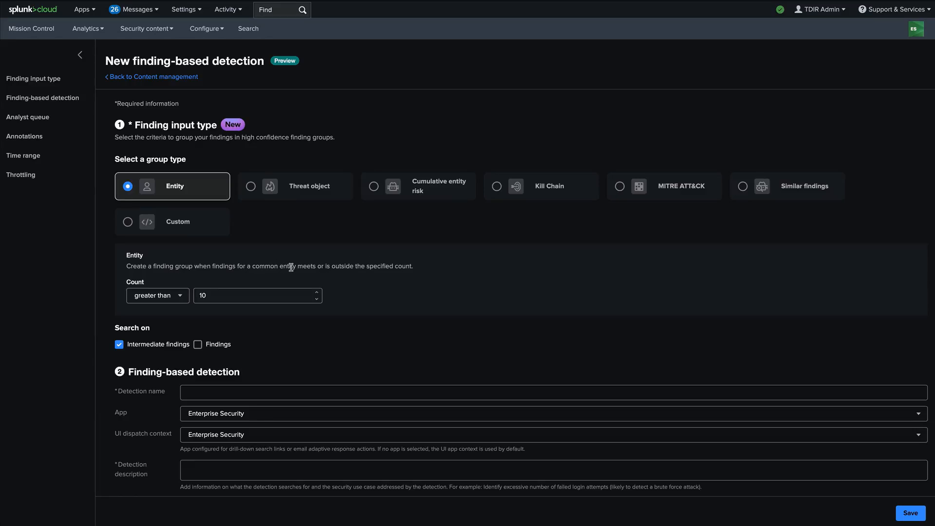
mouse_move(419, 272)
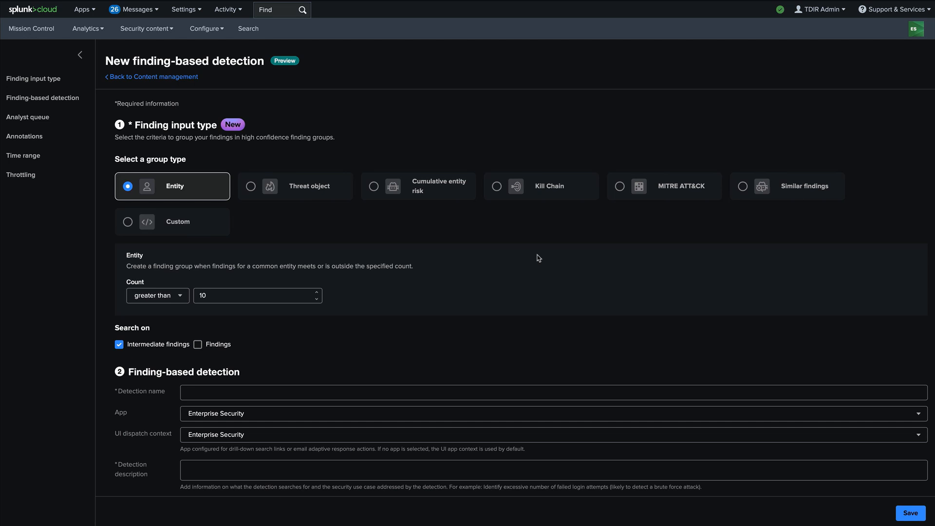
mouse_move(439, 235)
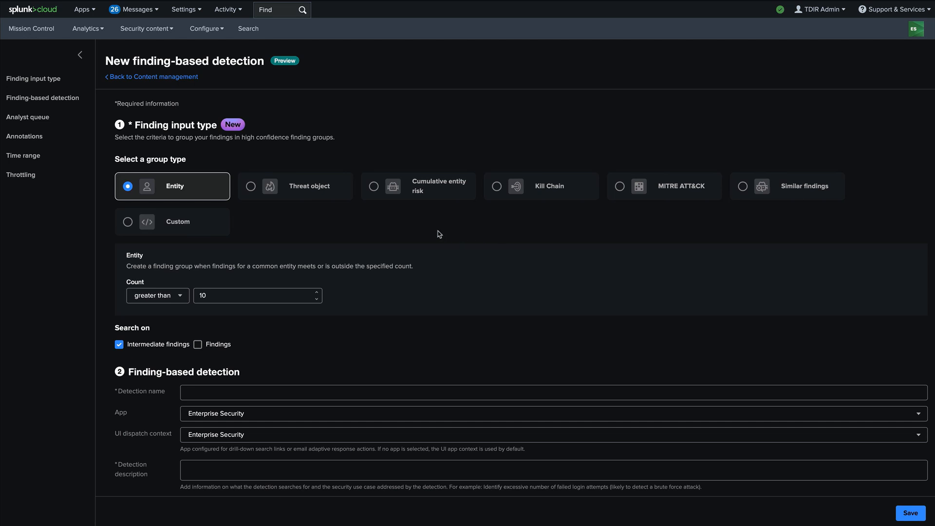
mouse_move(299, 187)
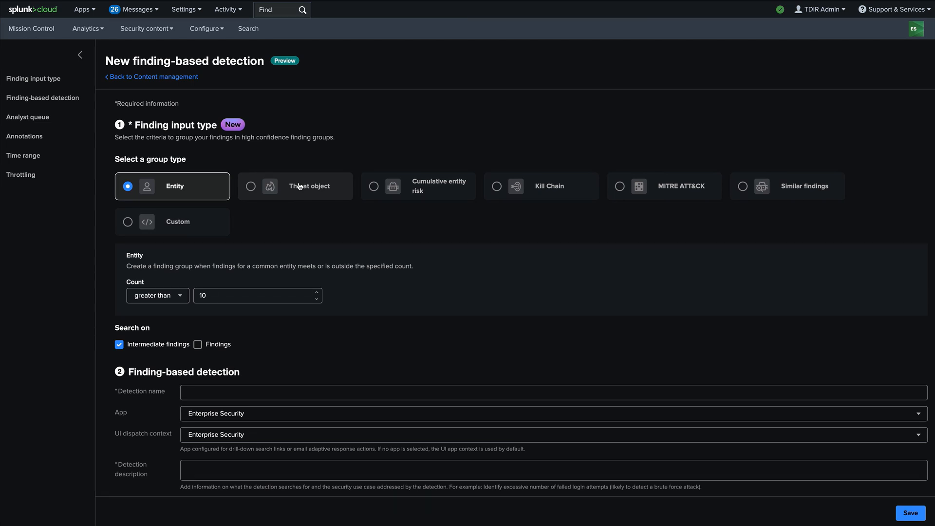
mouse_move(311, 194)
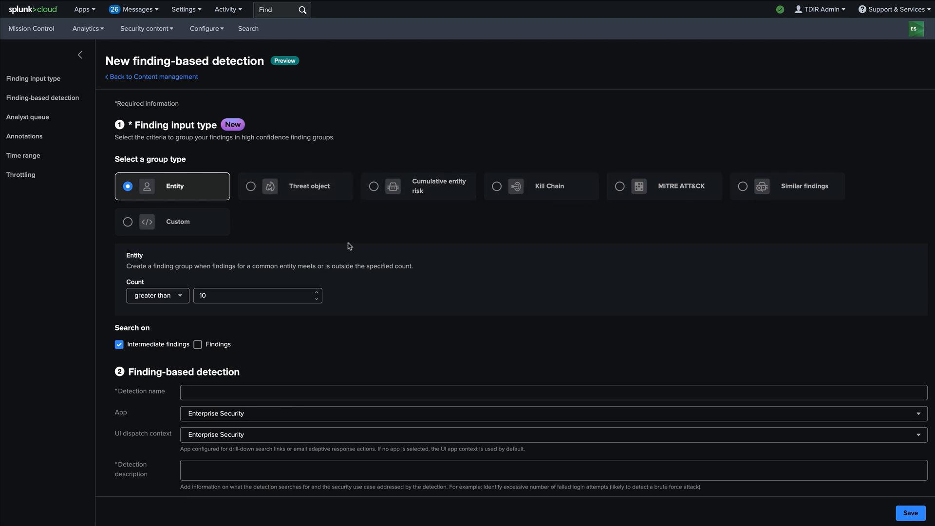
scroll("down", 3)
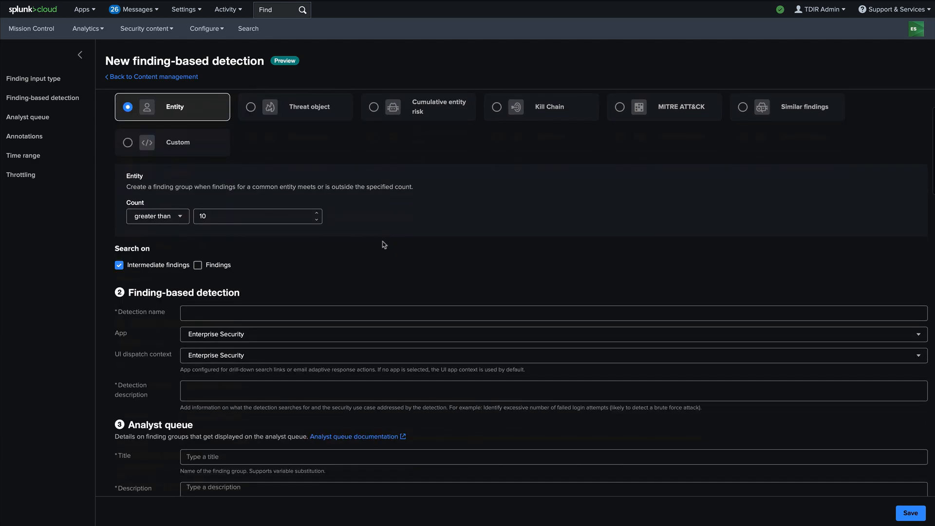
scroll("down", 3)
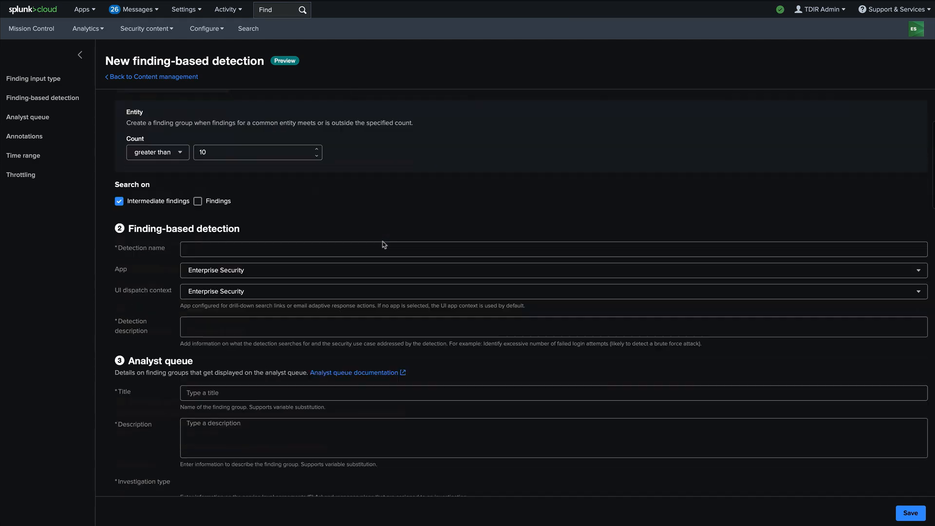
scroll("down", 3)
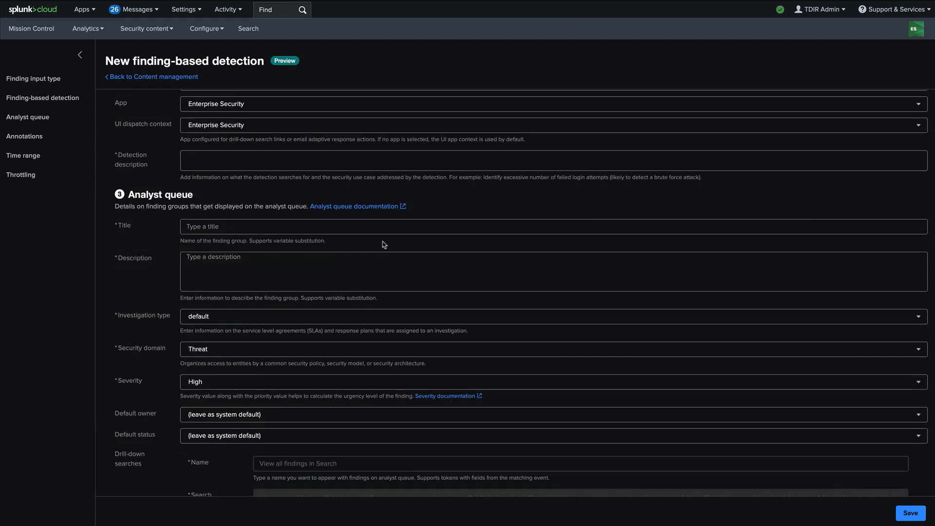
scroll("down", 3)
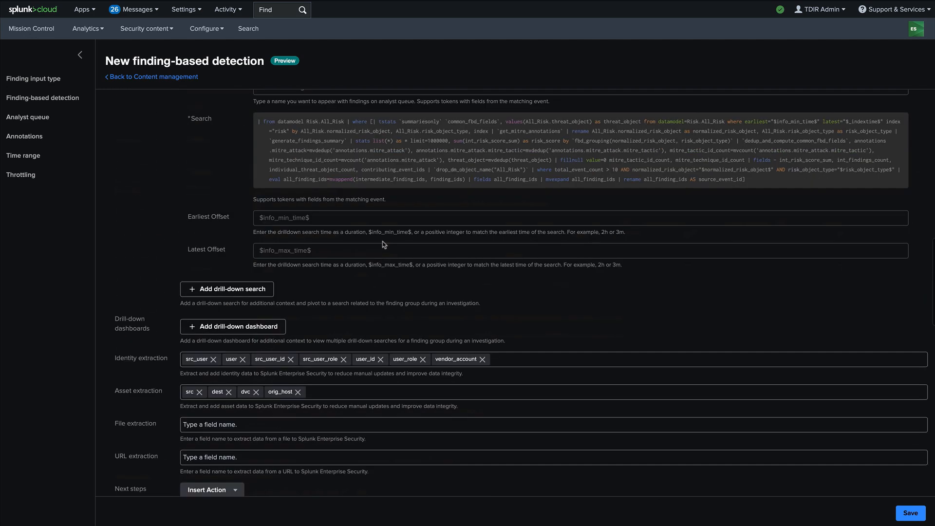
scroll("down", 3)
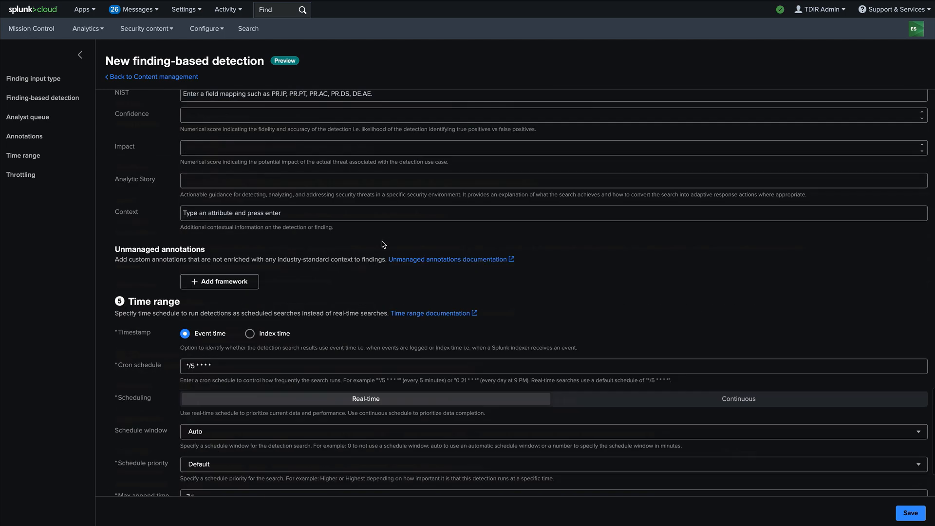
scroll("down", 3)
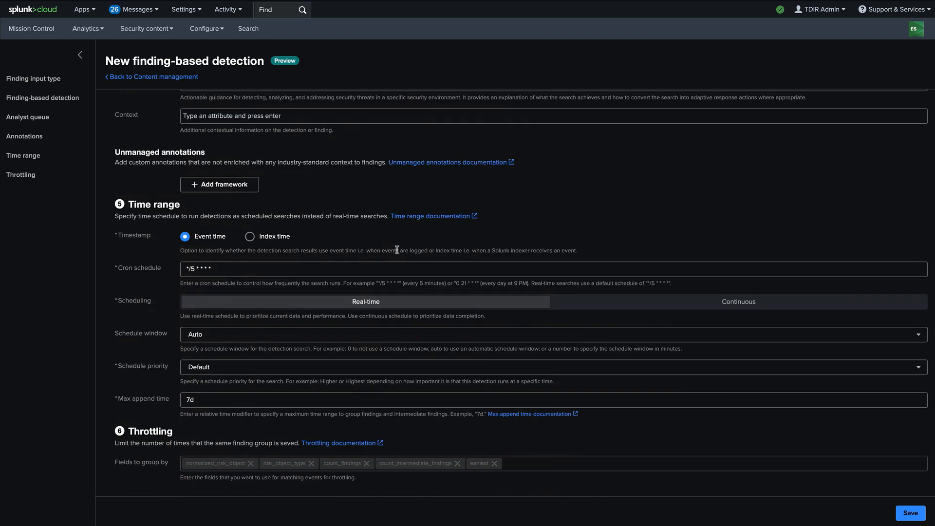
mouse_move(427, 262)
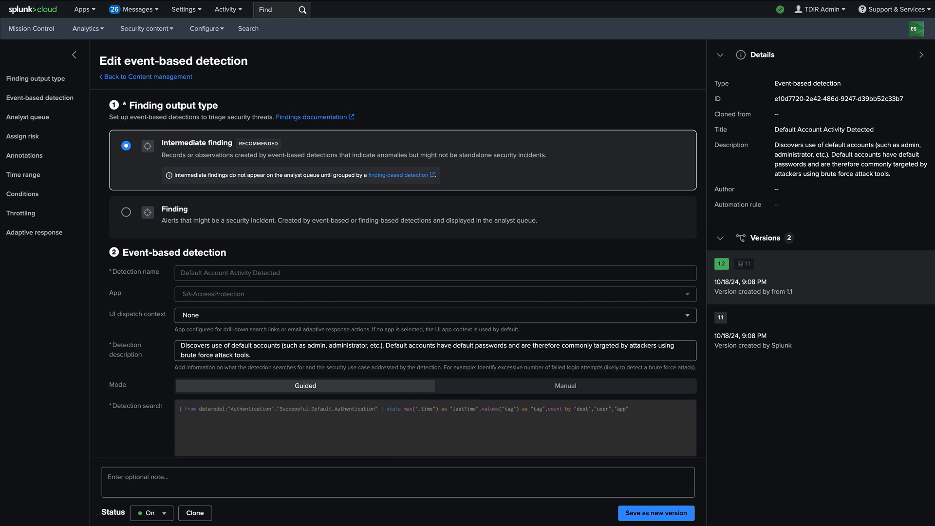
mouse_move(547, 212)
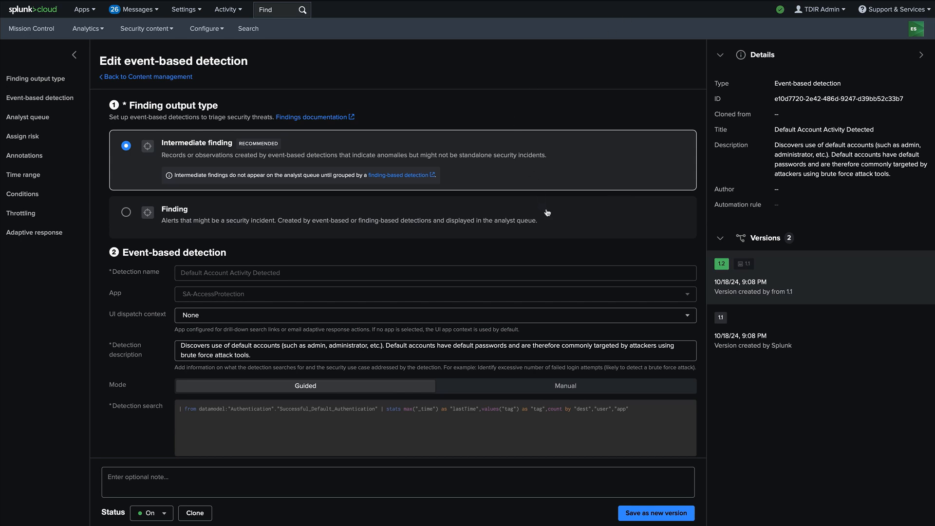
mouse_move(544, 207)
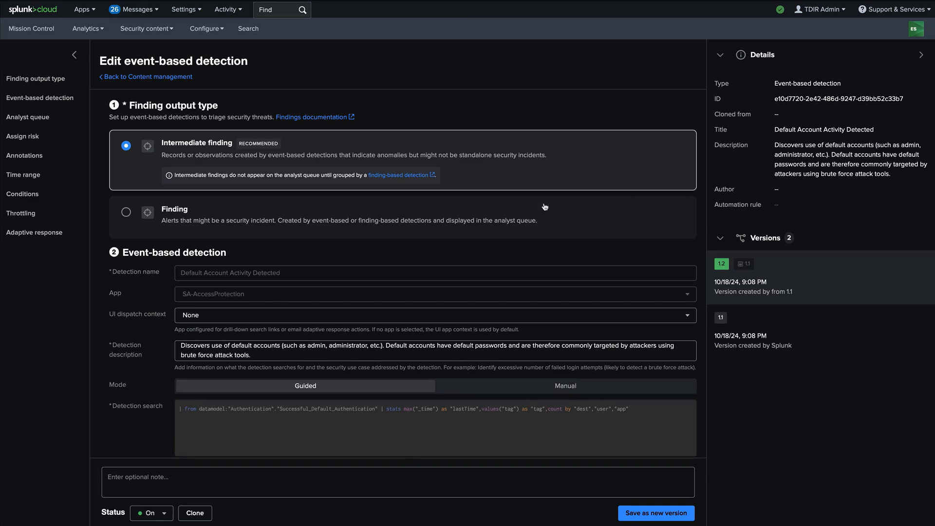
- Append TEST to the Analyst queue description and save the detection as new version 1.3
scroll("down", 3)
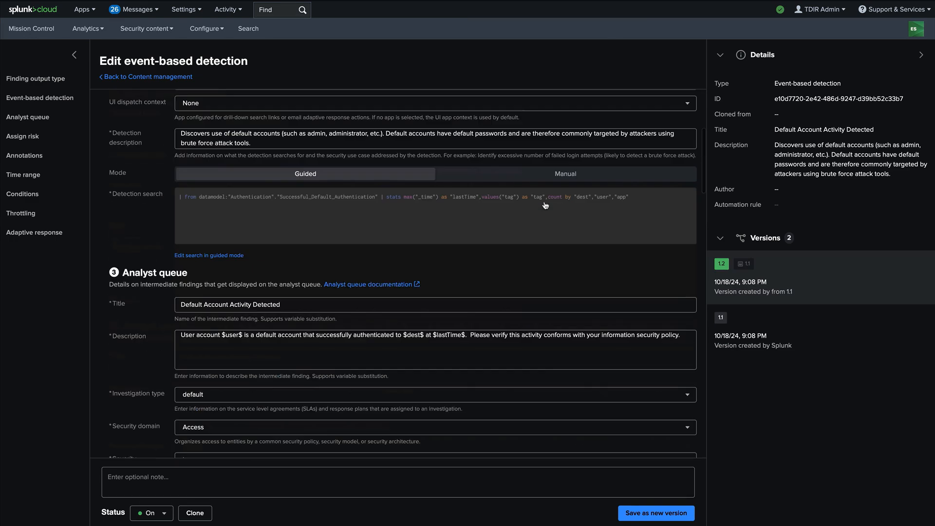
scroll("down", 3)
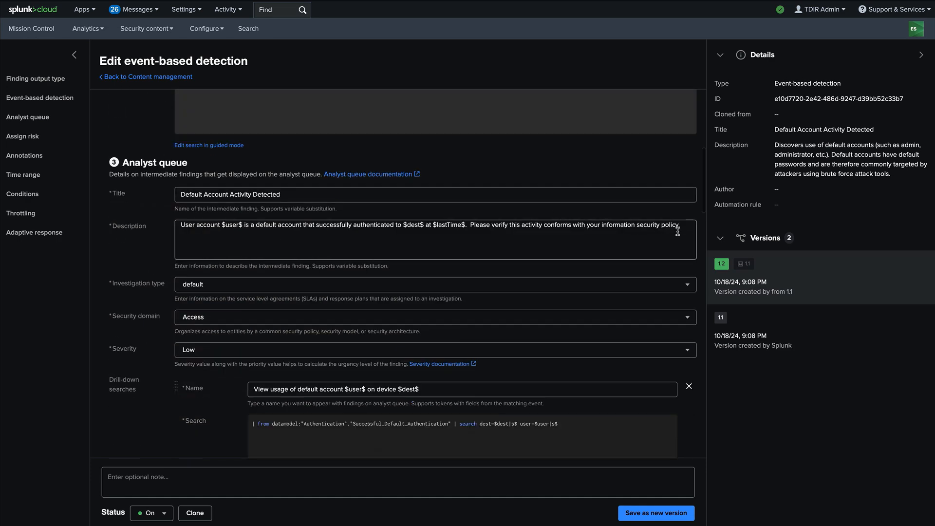
type("TEST")
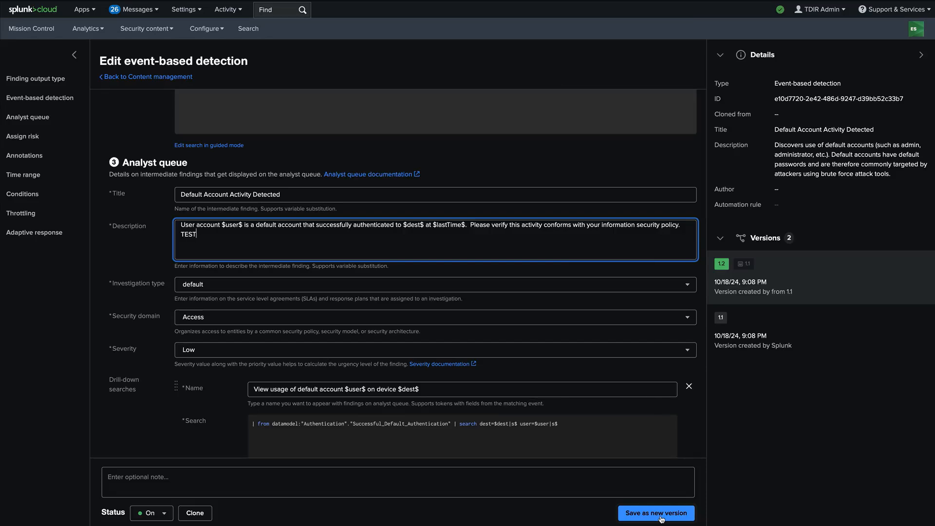
left_click(656, 514)
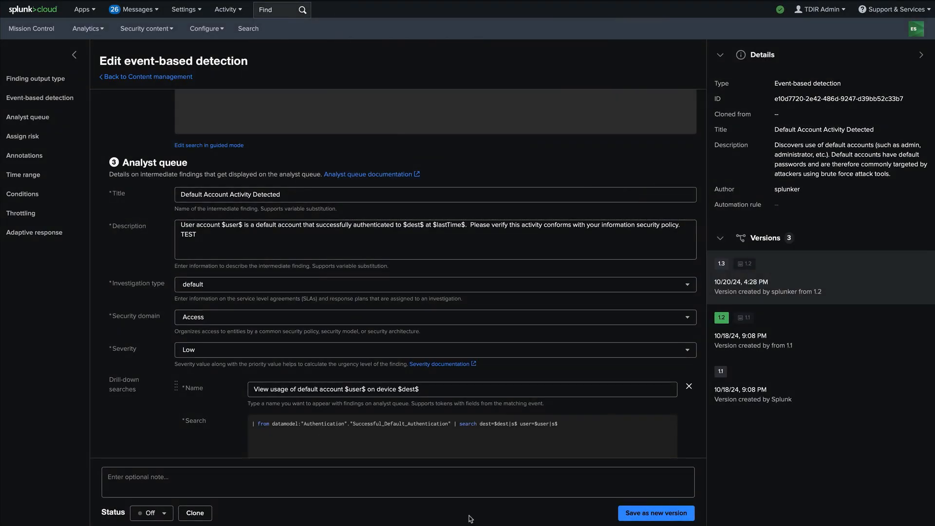
mouse_move(781, 288)
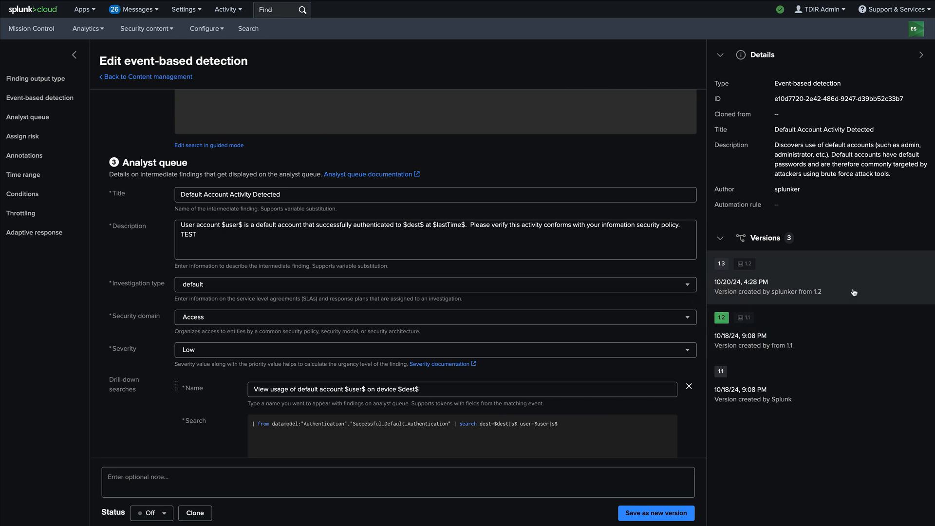
mouse_move(731, 280)
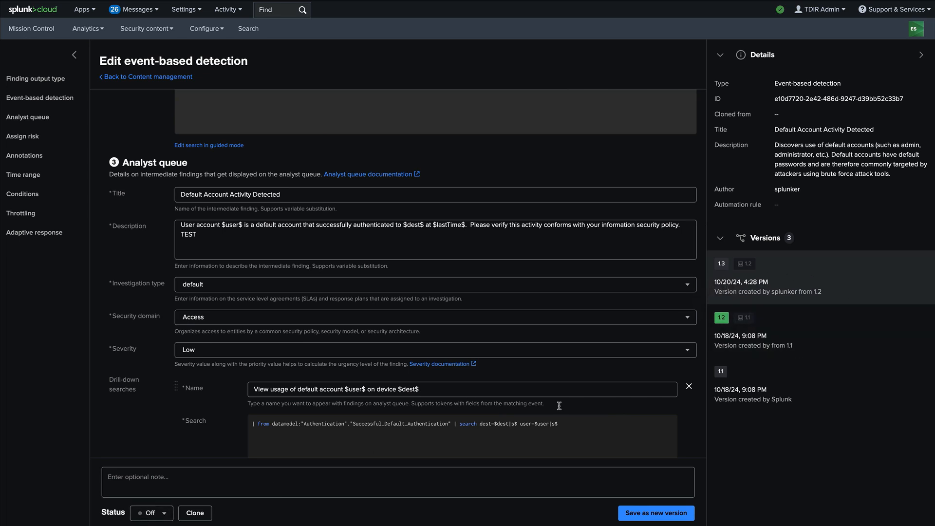
- Navigate to Mission Control to load the analyst queue
left_click(655, 514)
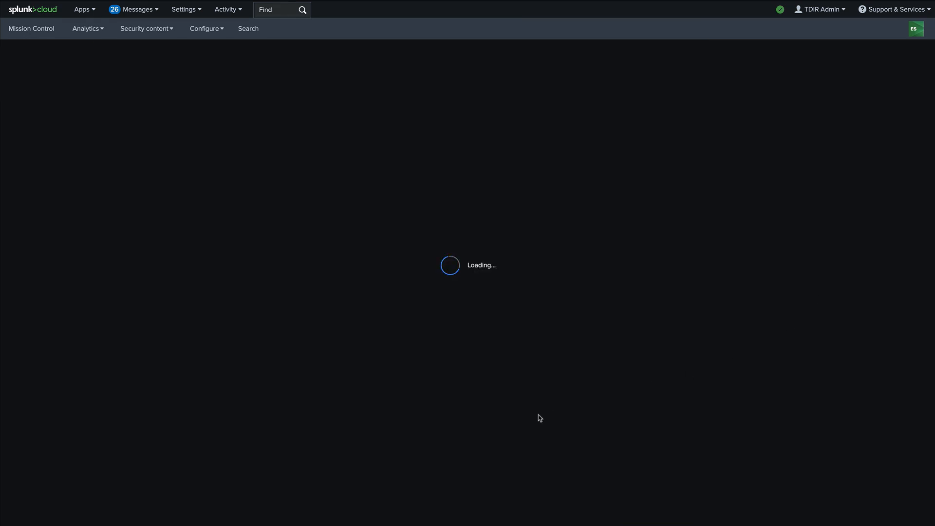
mouse_move(712, 389)
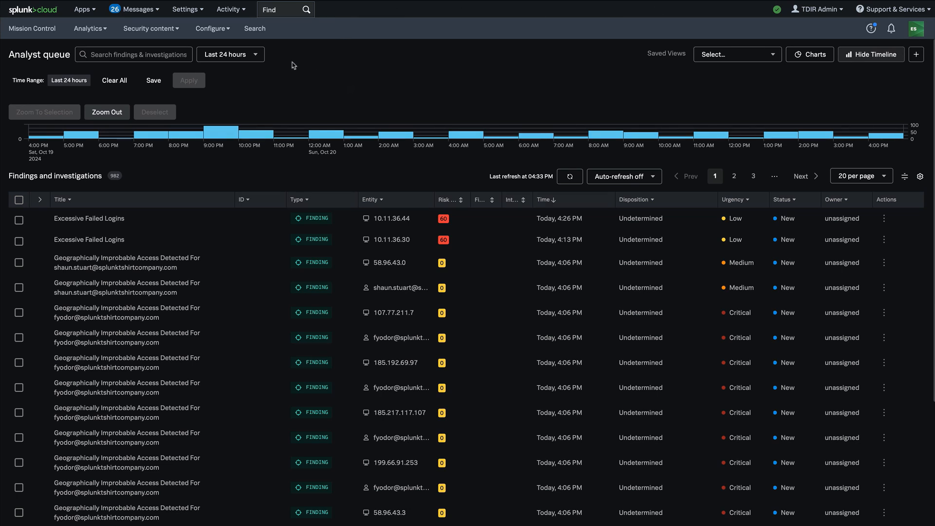
- Select the Geographically Improbable Access finding with entity 58.96.43.0 in the analyst queue
left_click(210, 28)
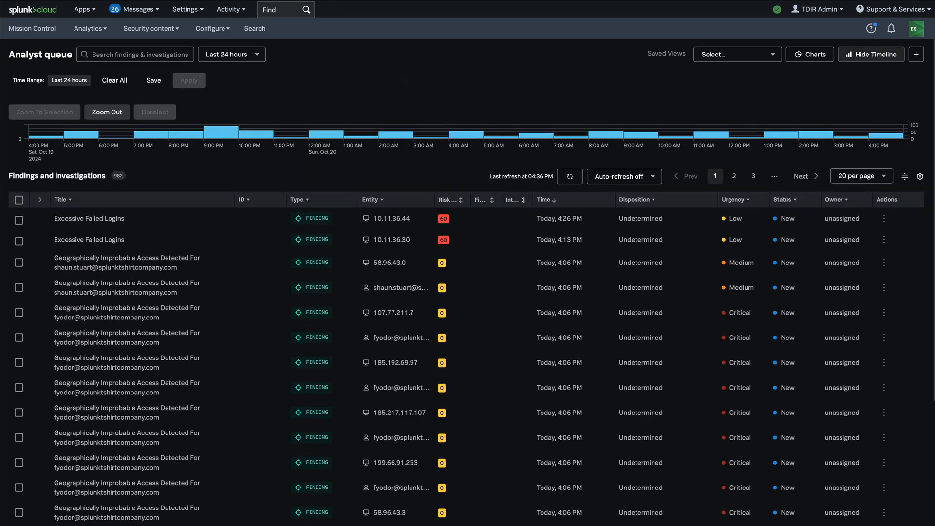
mouse_move(403, 81)
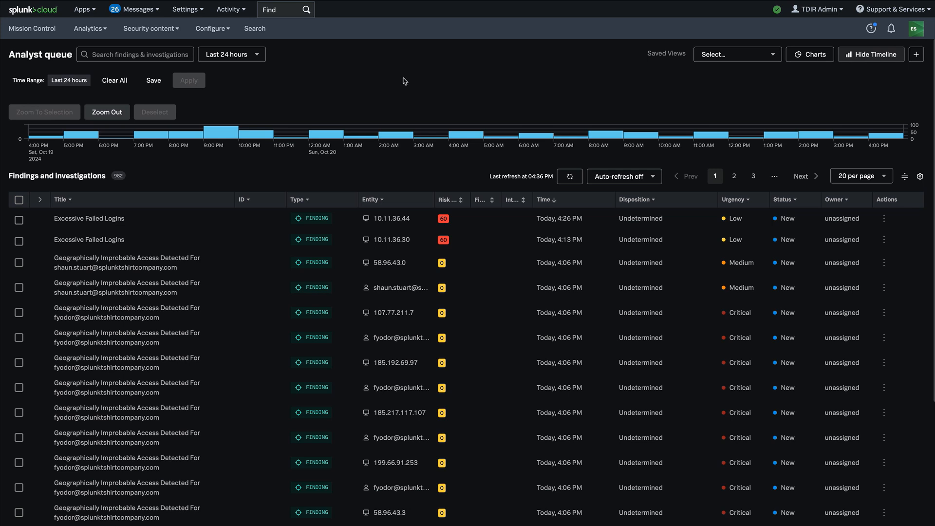
mouse_move(30, 264)
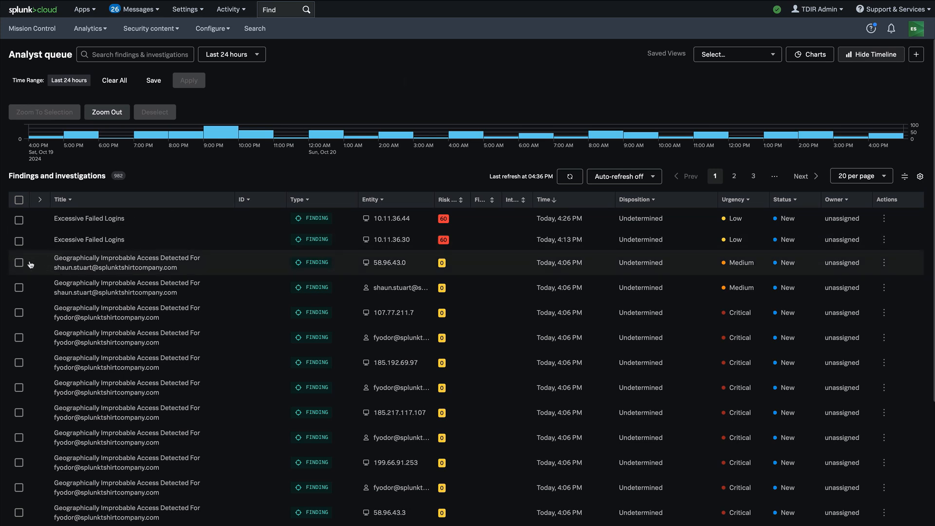
left_click(19, 262)
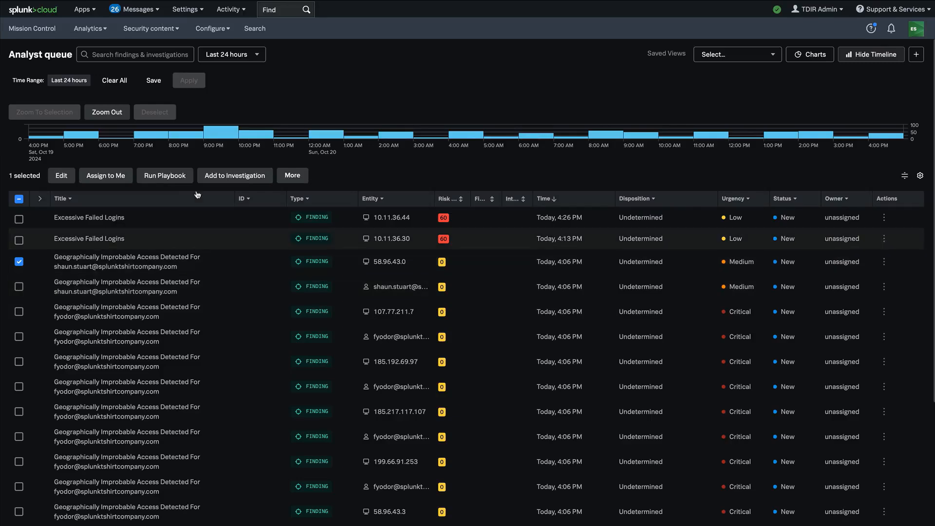
- Run the Enterprise Security Triage Findings playbook on the selected finding
left_click(164, 175)
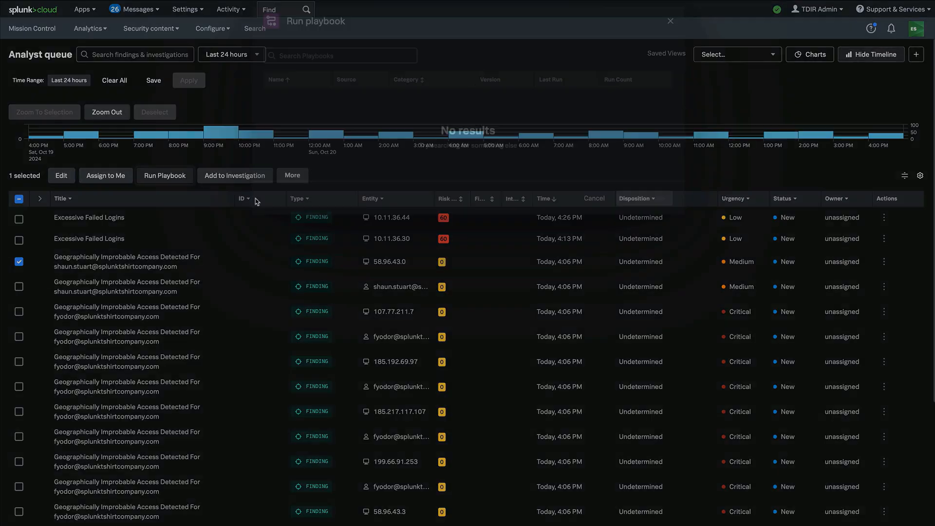
left_click(164, 176)
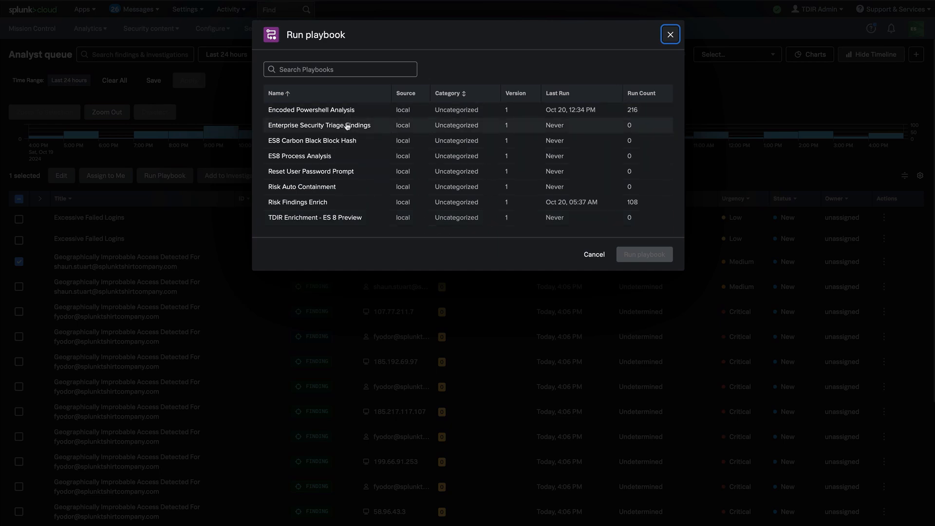
left_click(320, 125)
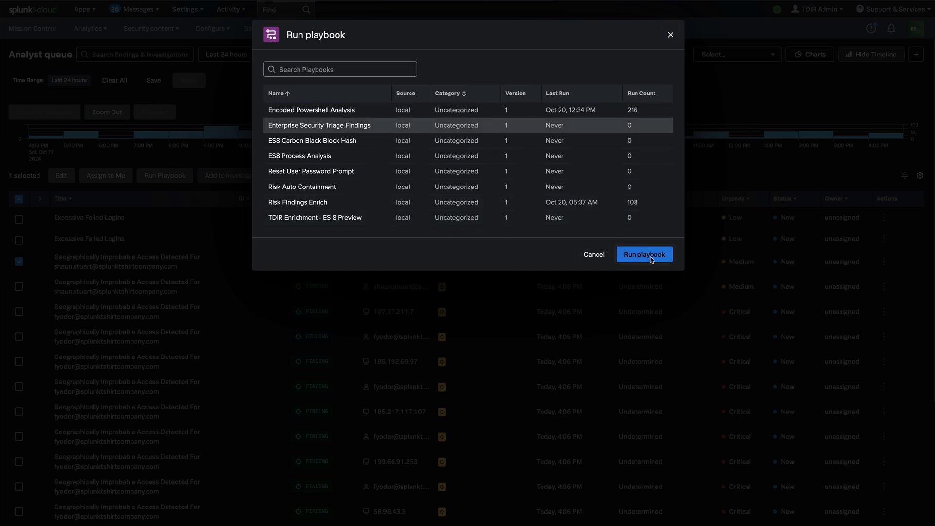
left_click(644, 254)
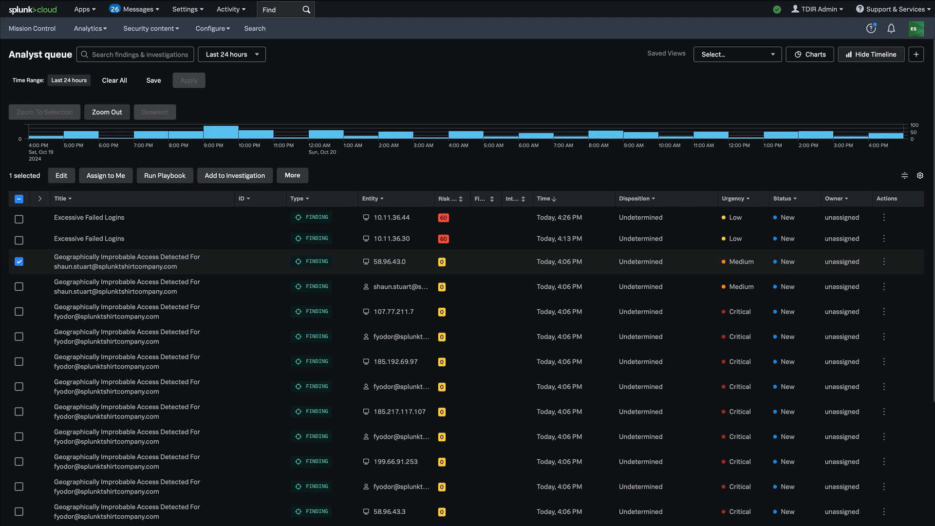
mouse_move(793, 257)
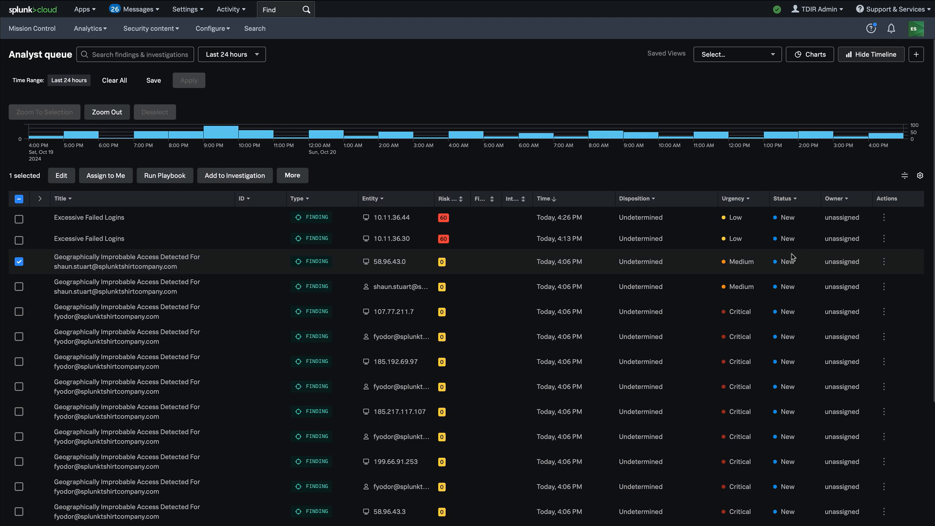
mouse_move(338, 312)
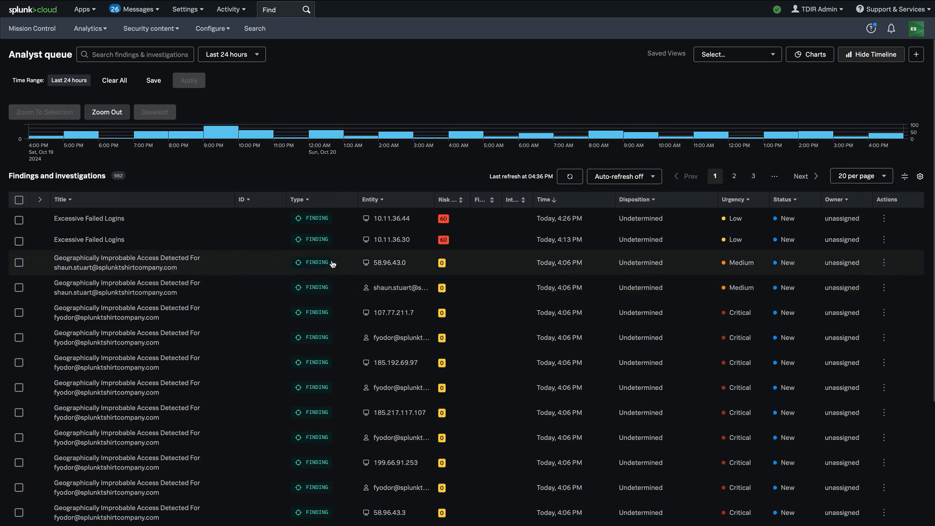
- Go to page 3 of the queue and view investigation ES-00001's Automation history
left_click(734, 177)
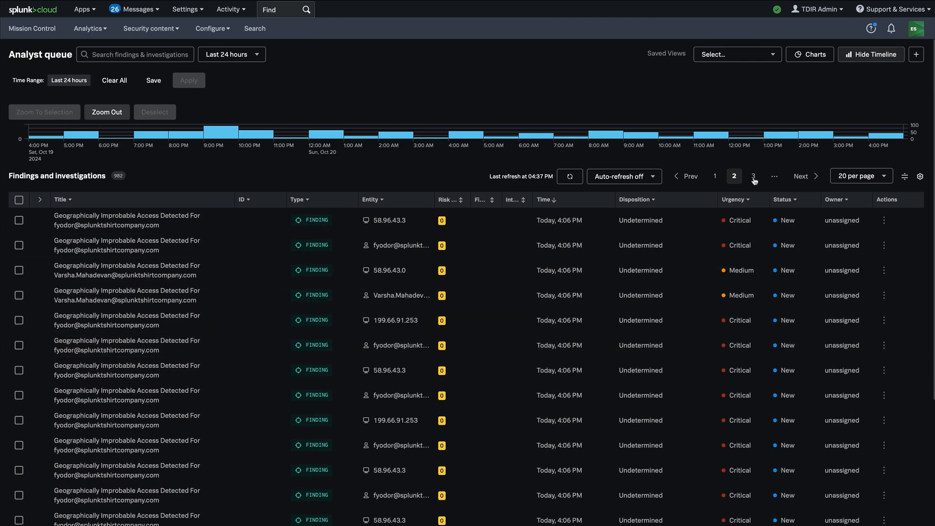
left_click(753, 177)
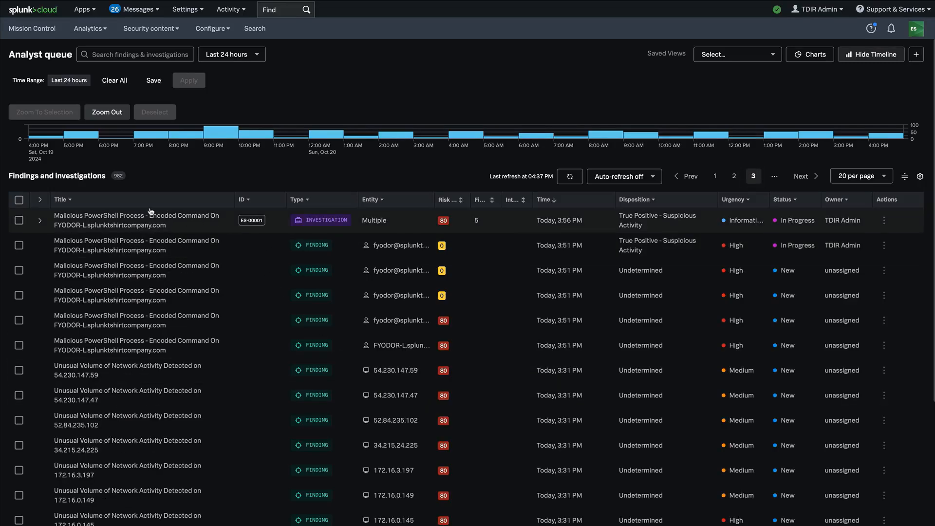
left_click(136, 221)
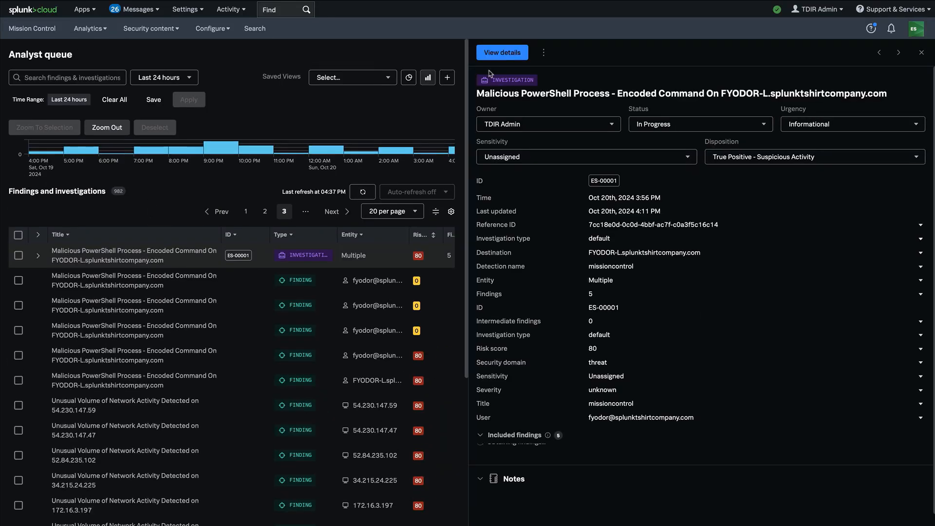
left_click(502, 53)
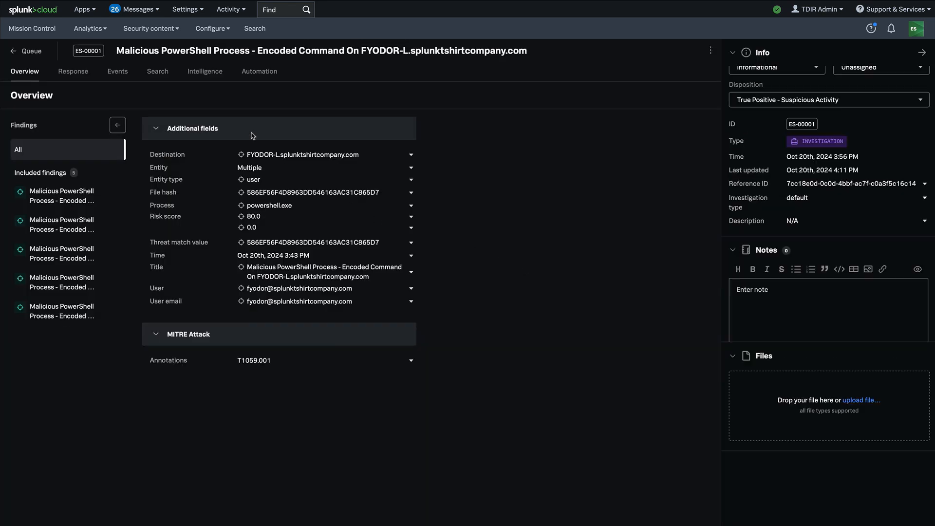
left_click(259, 71)
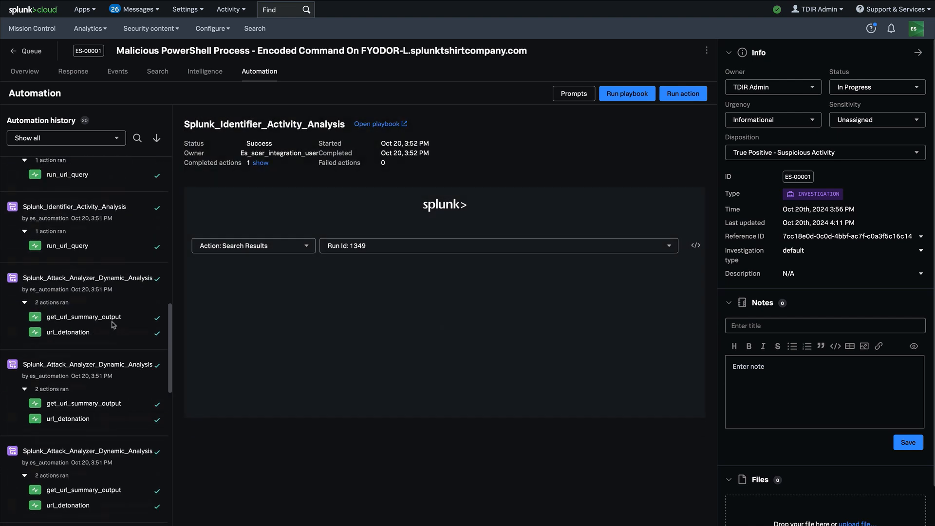
- Review the Encoded Powershell Analysis and Splunk_Attack_Analyzer_Dynamic_Analysis run details with the malware verdict
scroll("down", 3)
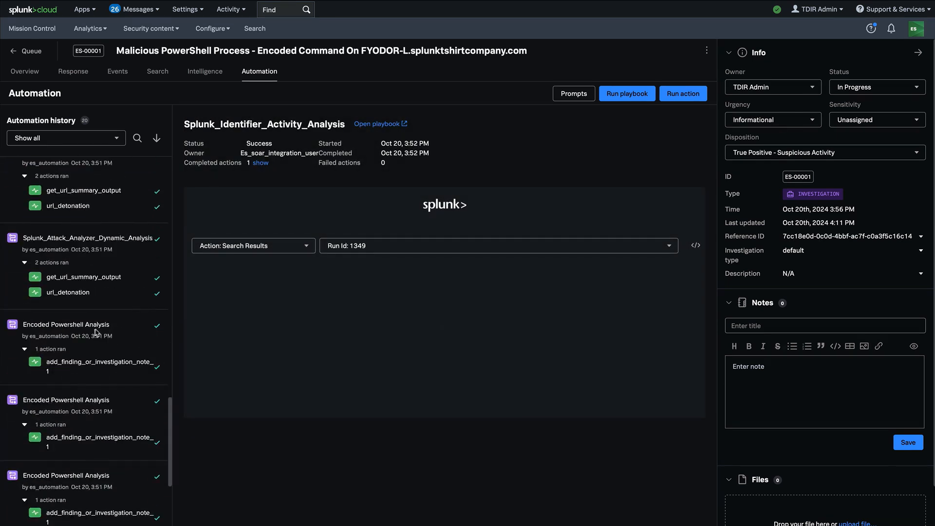
left_click(67, 325)
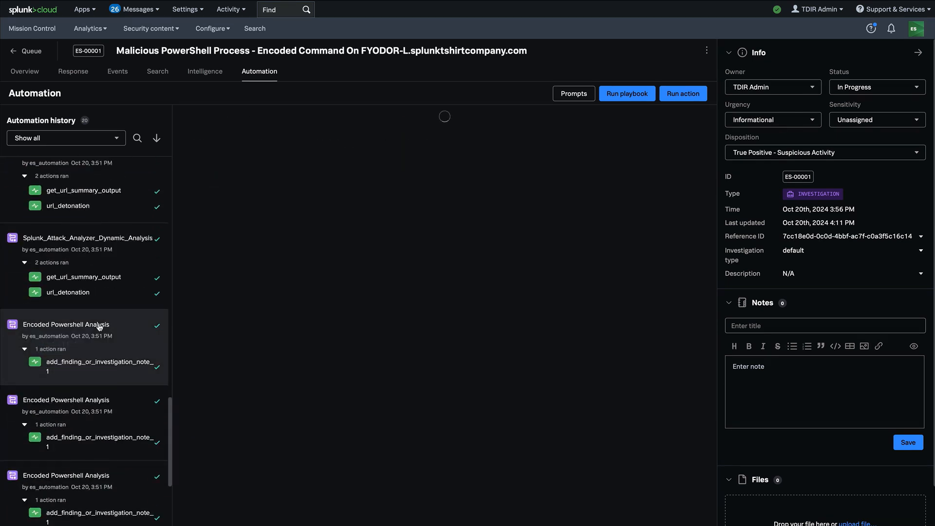
left_click(65, 324)
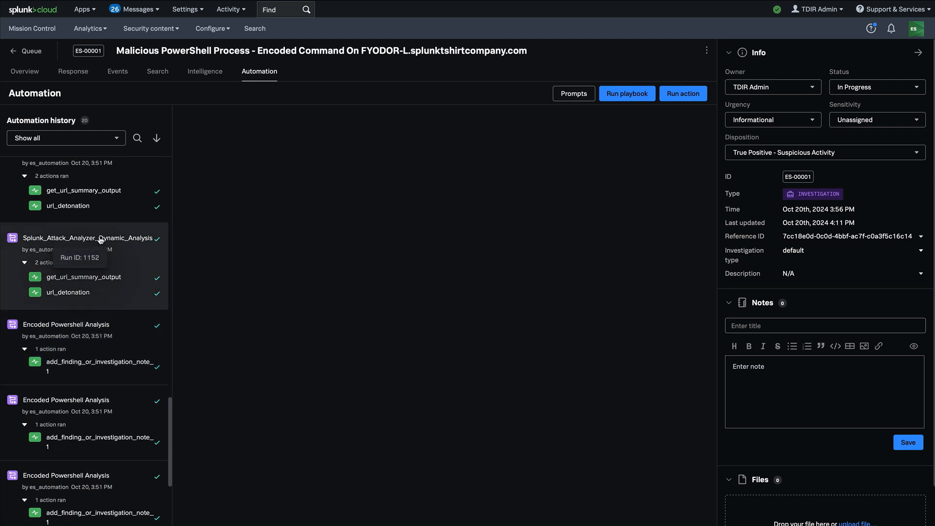
left_click(88, 238)
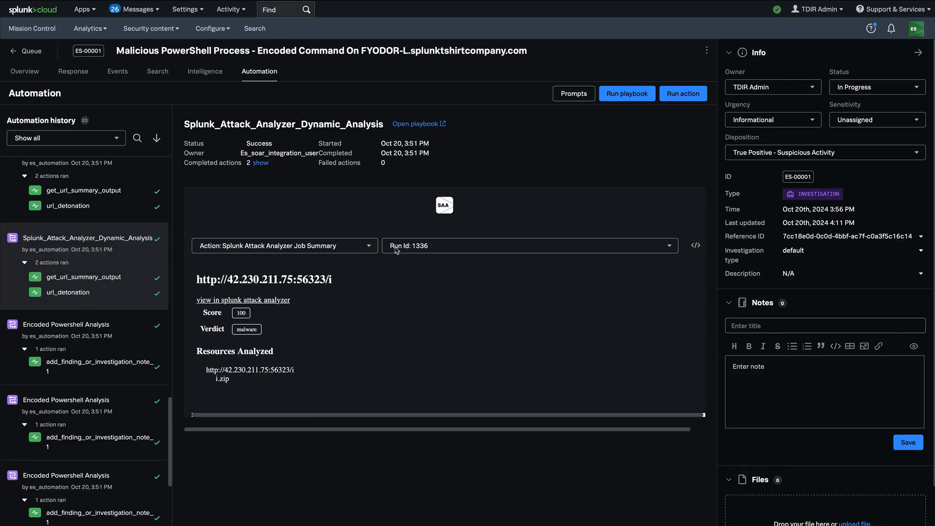
mouse_move(627, 93)
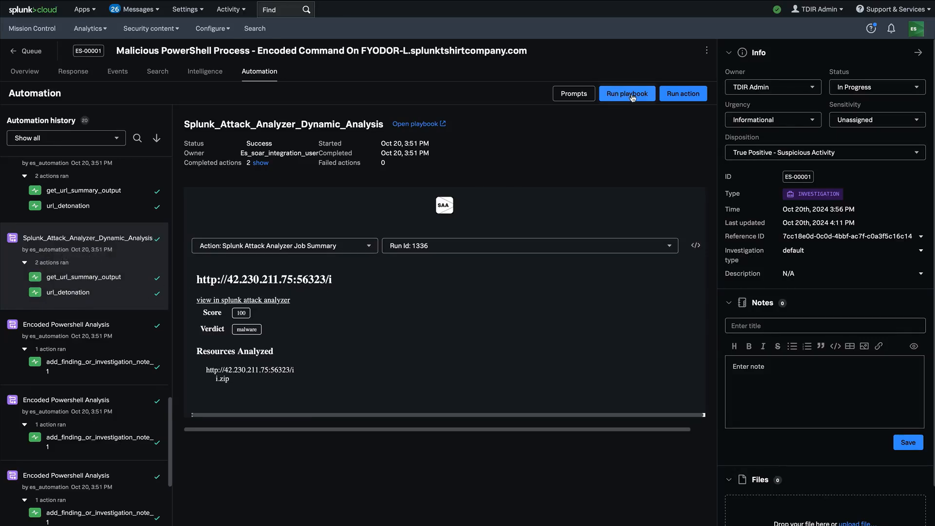
left_click(682, 93)
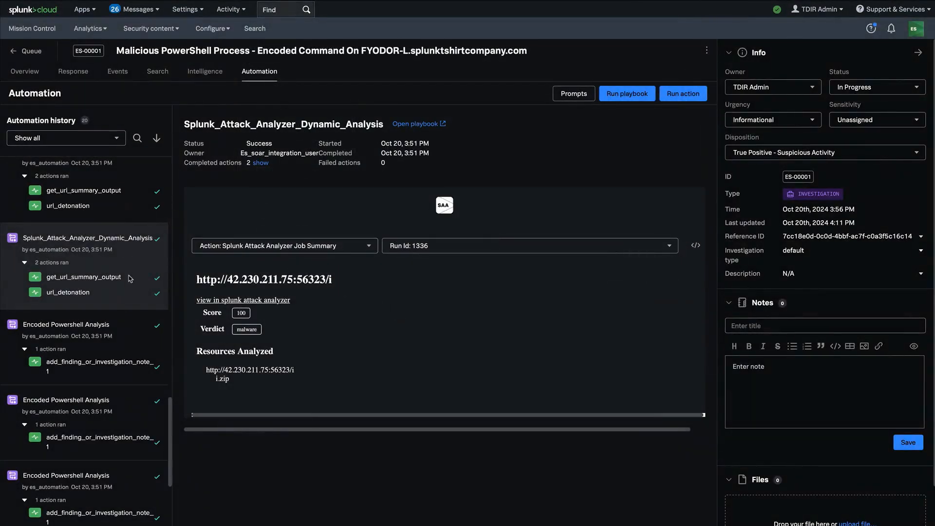
scroll("down", 3)
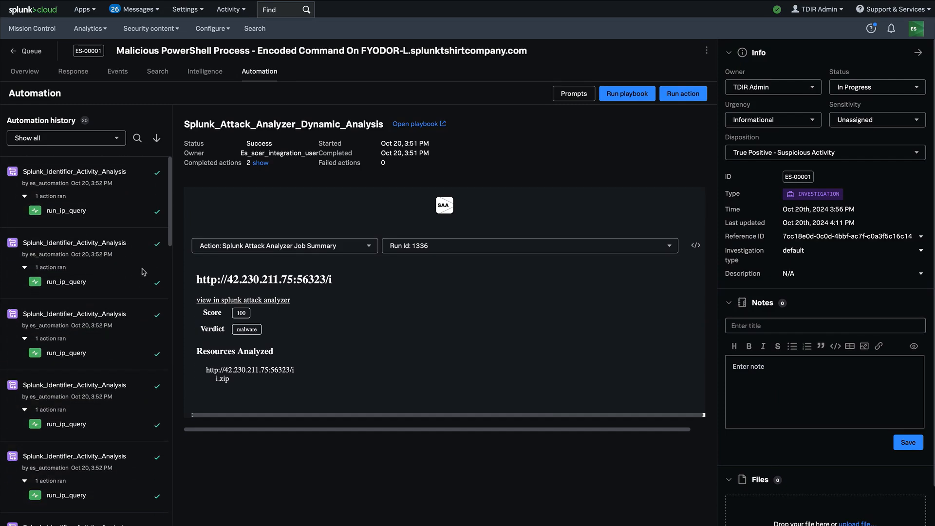
mouse_move(182, 222)
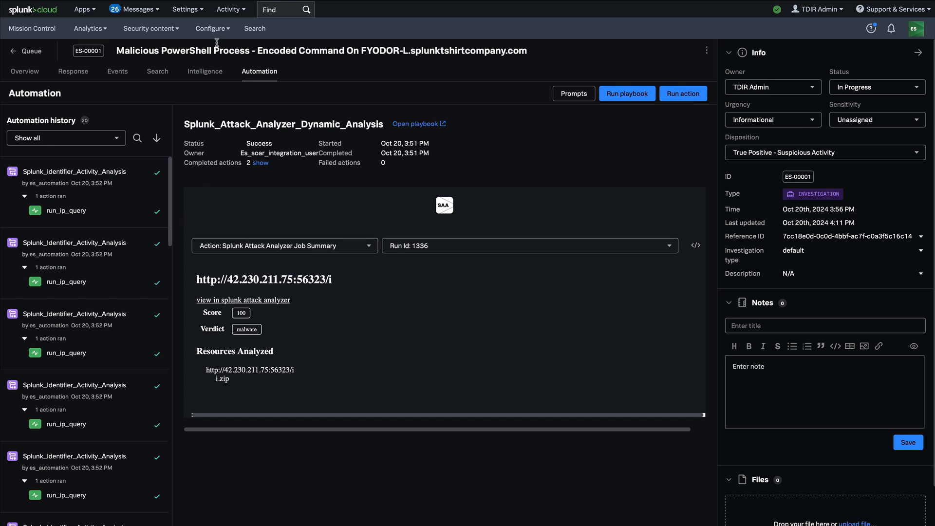
- Bring up the Splunk SOAR pairing configuration under Configure
left_click(211, 28)
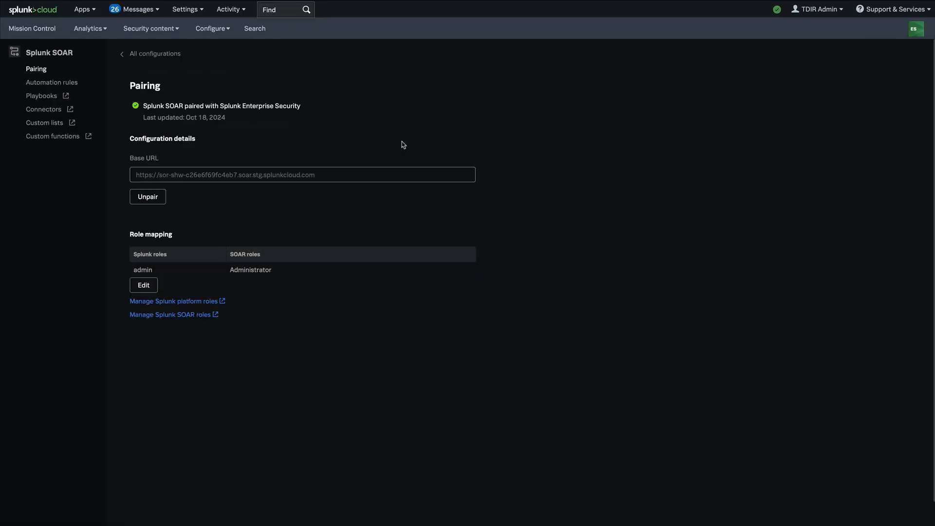
- Show the SOAR automation rules and expand Risk Findings to reveal its playbook and detections
left_click(52, 82)
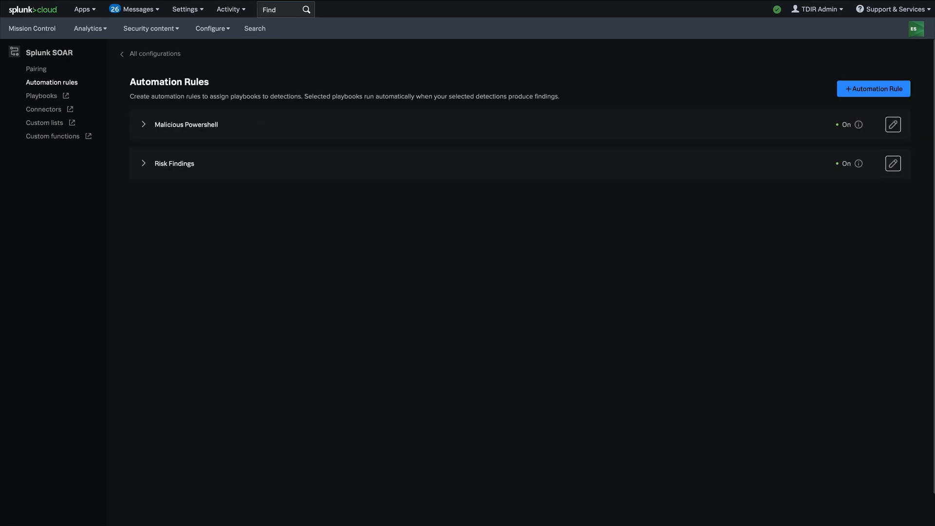
mouse_move(153, 129)
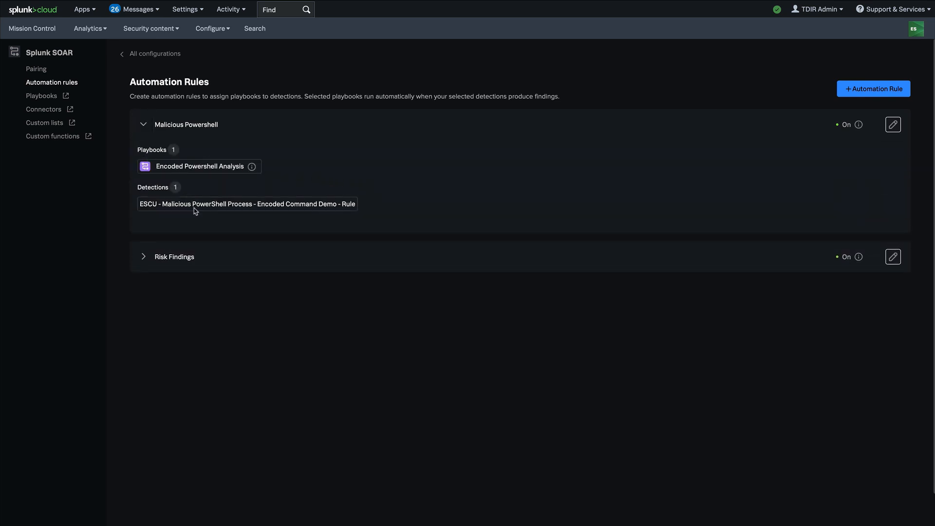
left_click(144, 256)
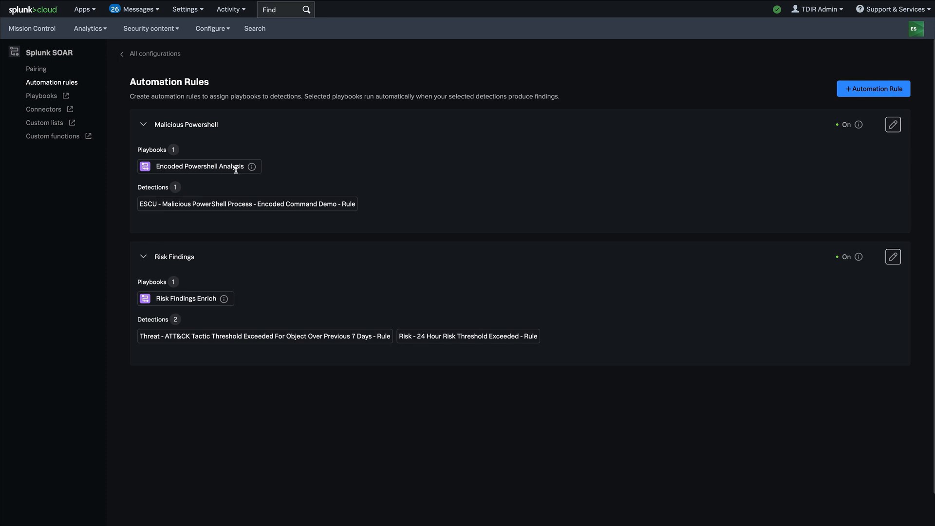
mouse_move(251, 166)
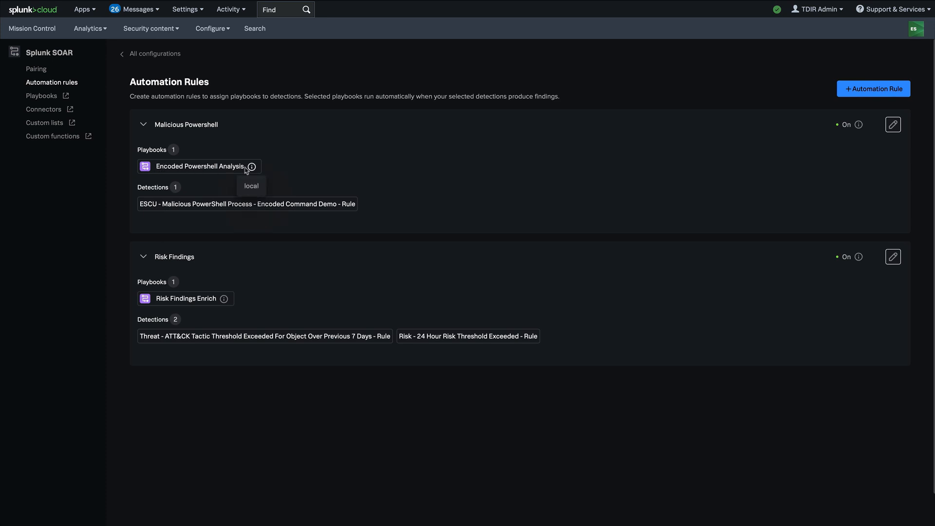
mouse_move(225, 356)
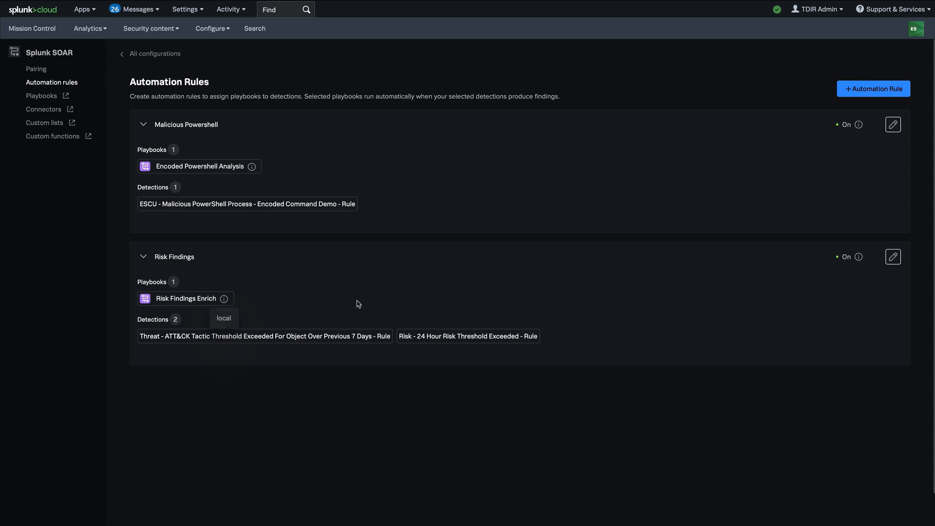
mouse_move(384, 304)
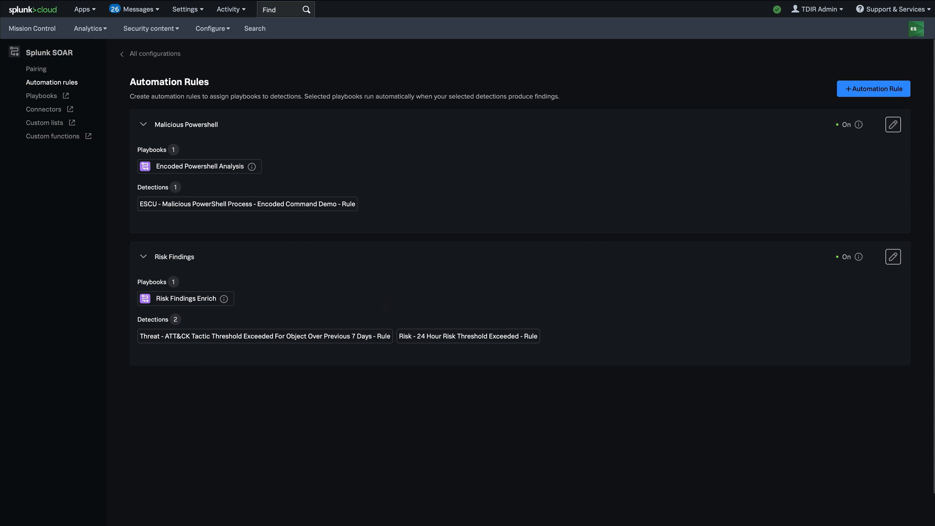
mouse_move(384, 304)
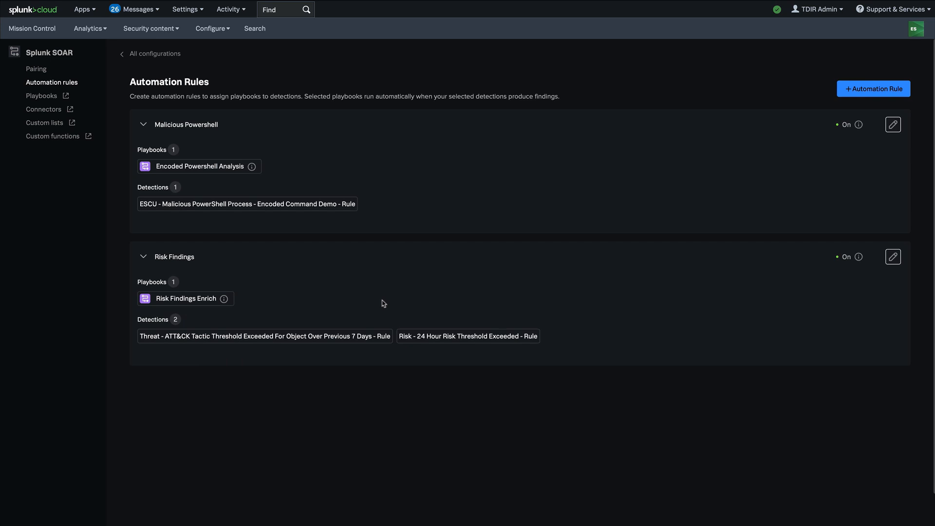